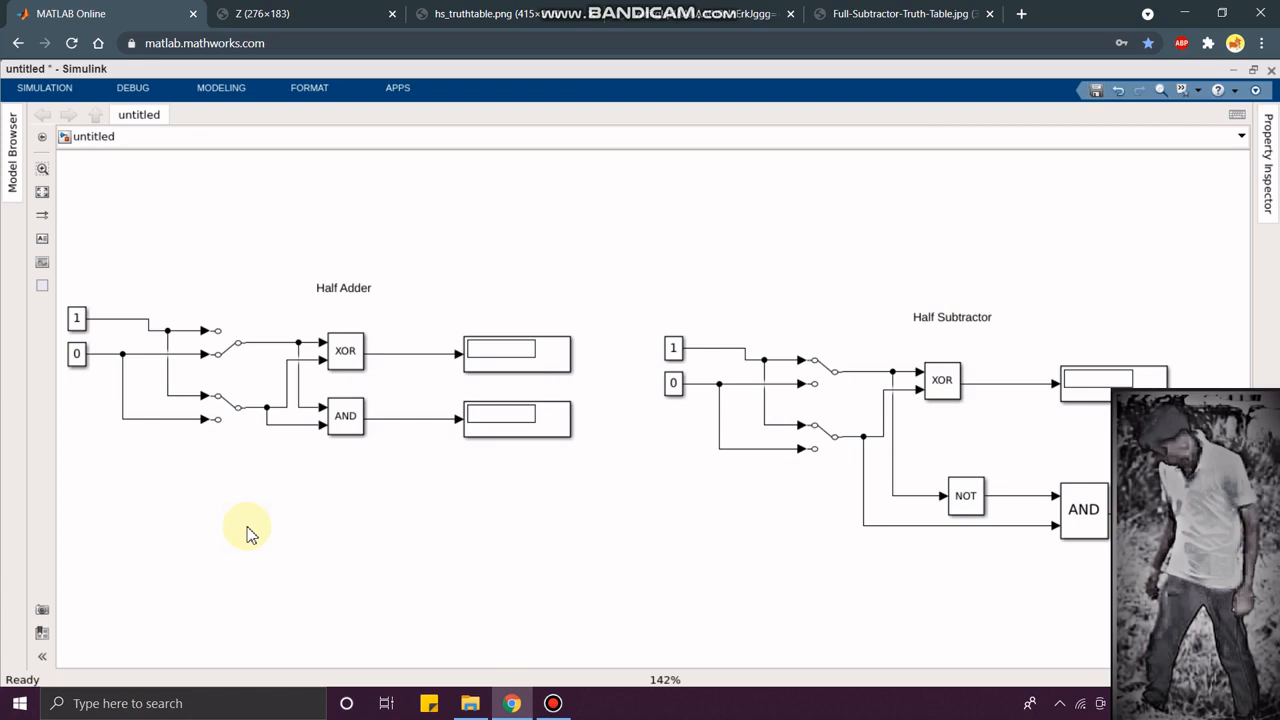
mouse_move(98, 432)
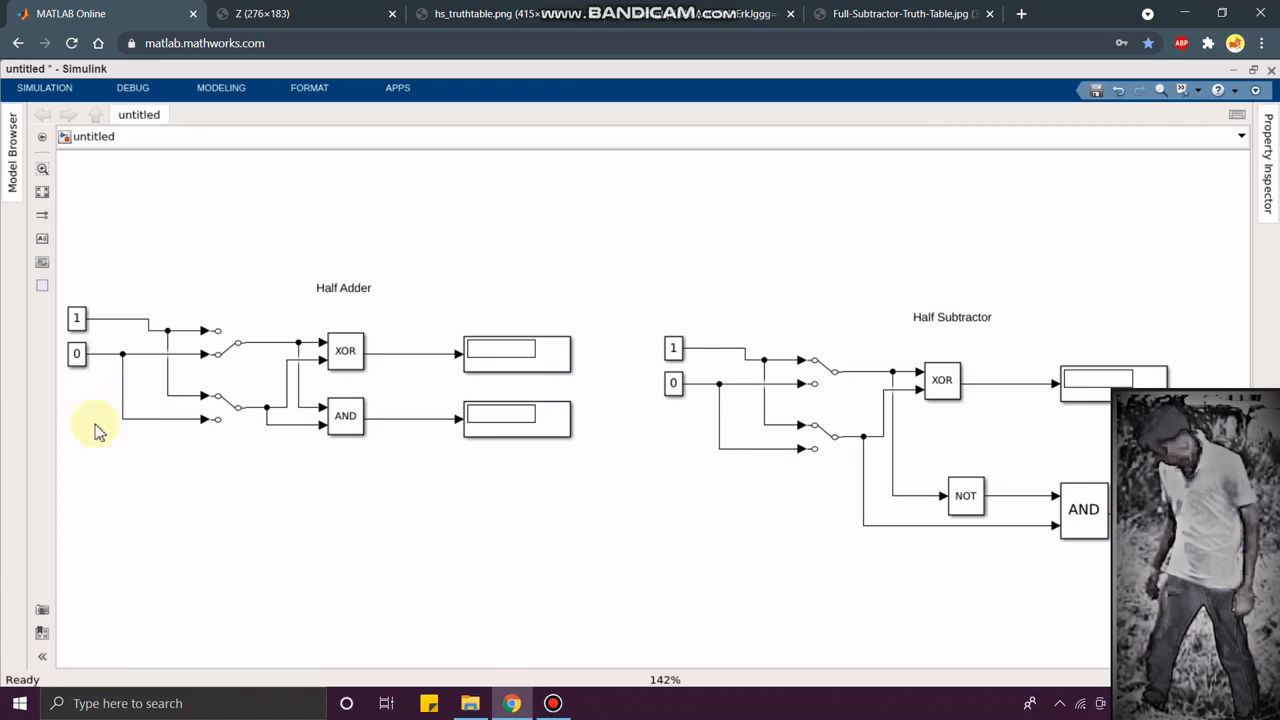
mouse_move(109, 385)
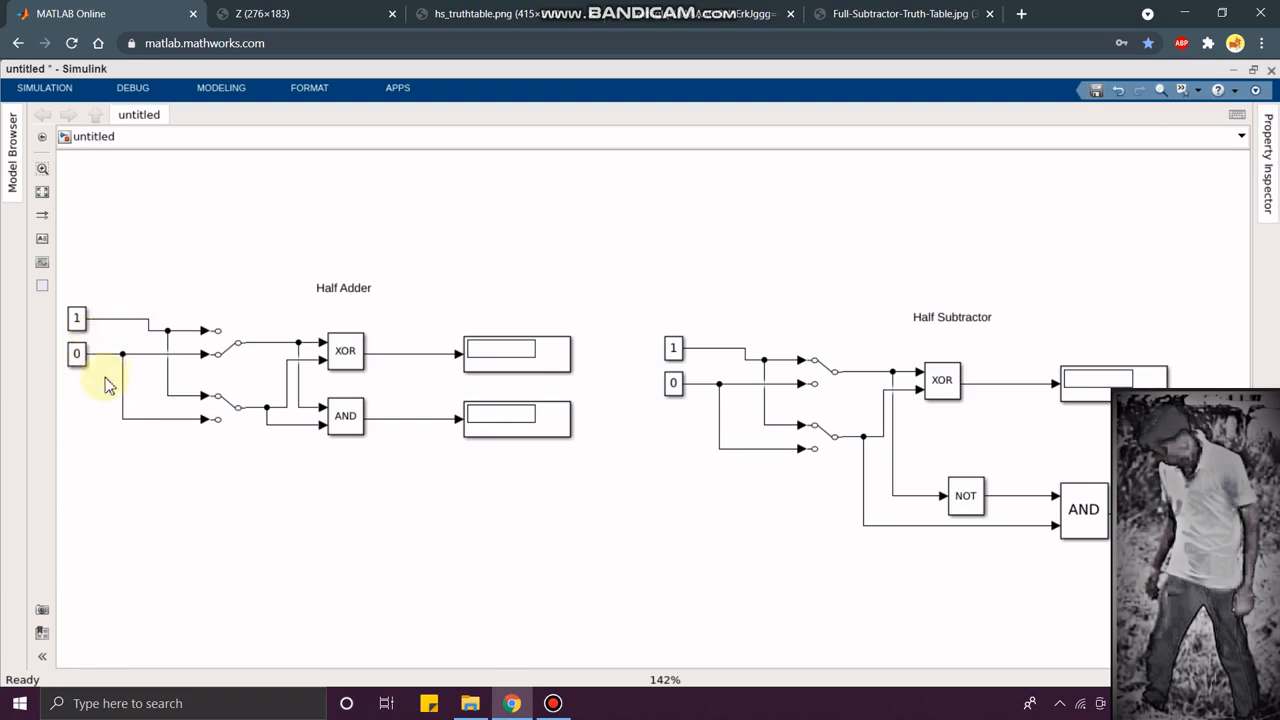
mouse_move(155, 465)
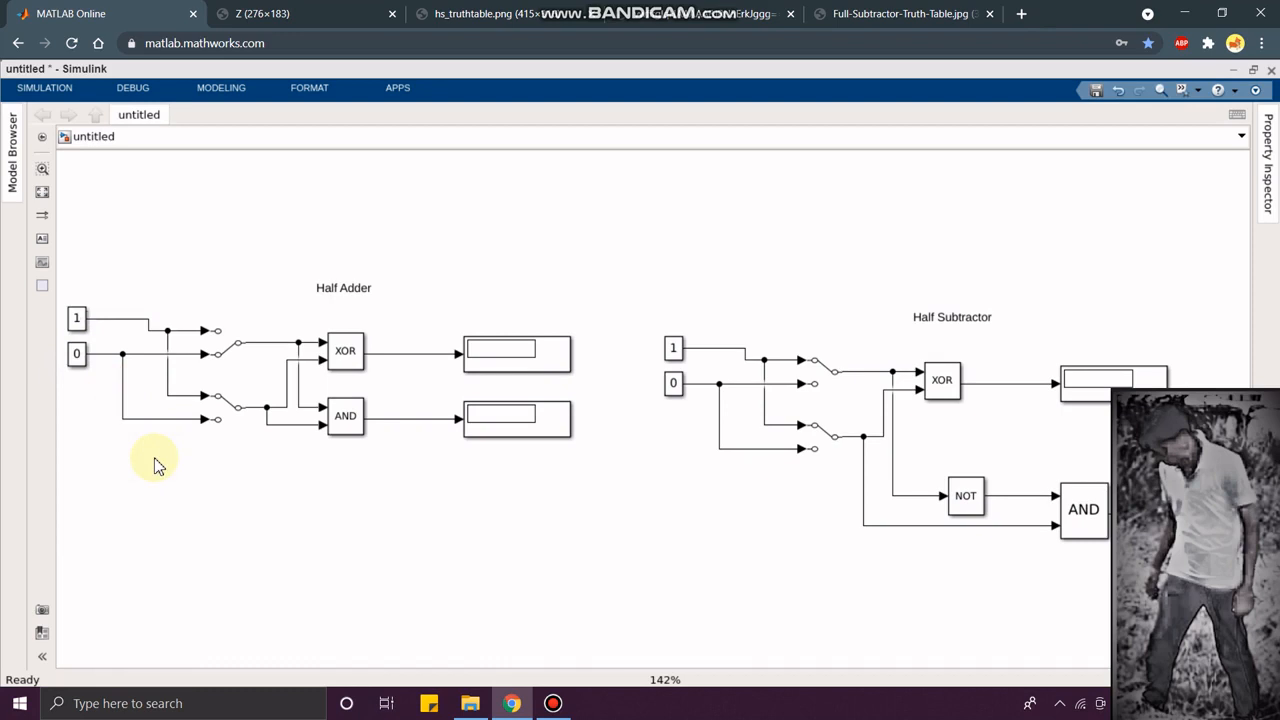
mouse_move(350, 302)
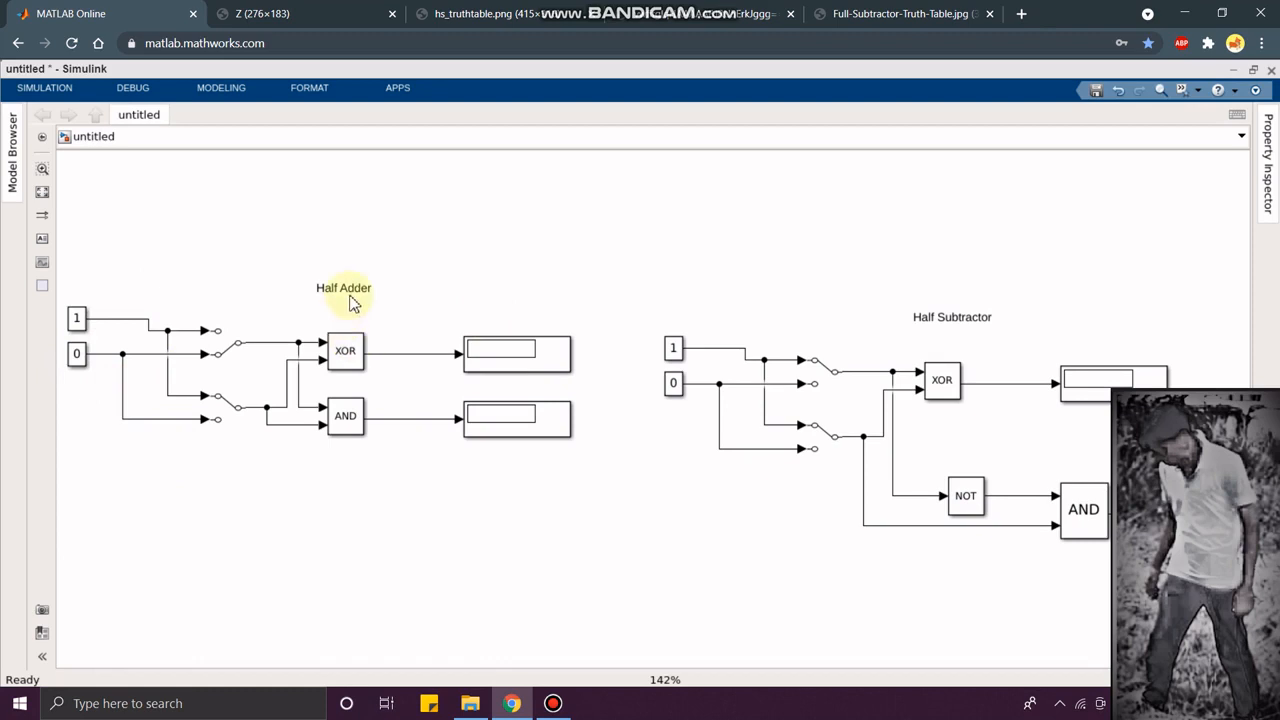
Step: Select the Half Adder annotation, clear the selection, and browse the Signal Routing blocks
left_click(343, 288)
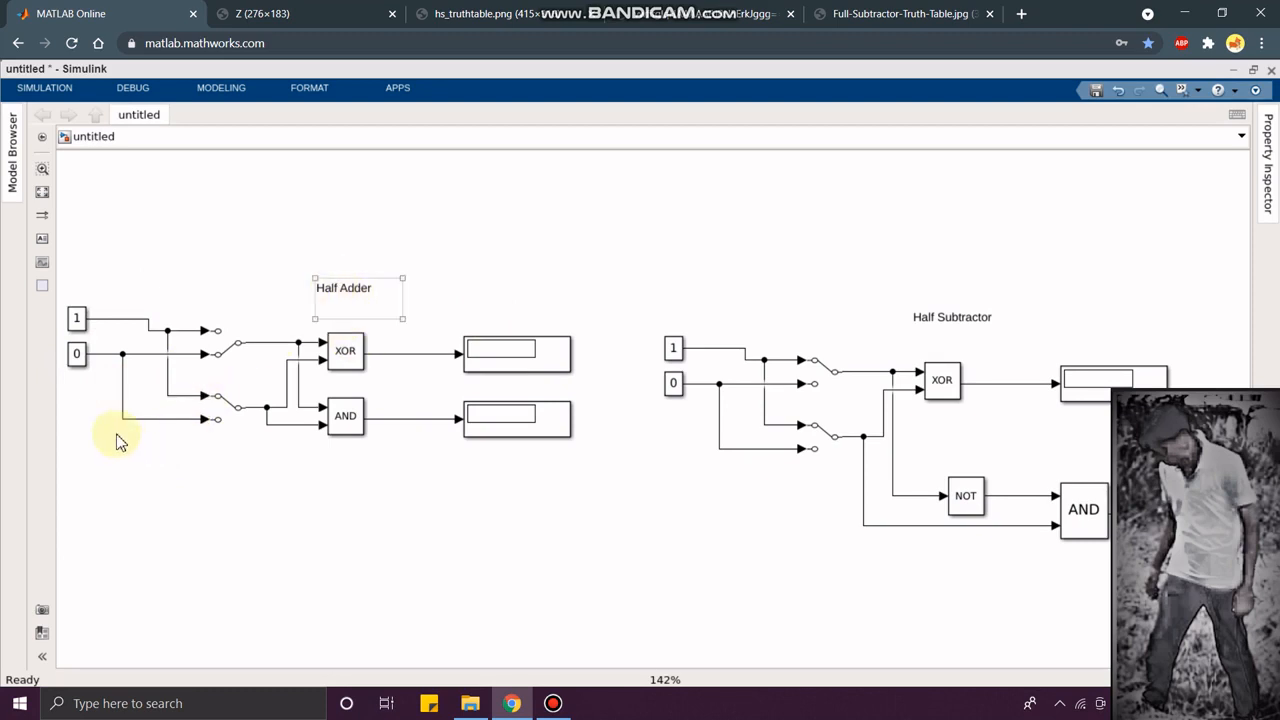
left_click(118, 435)
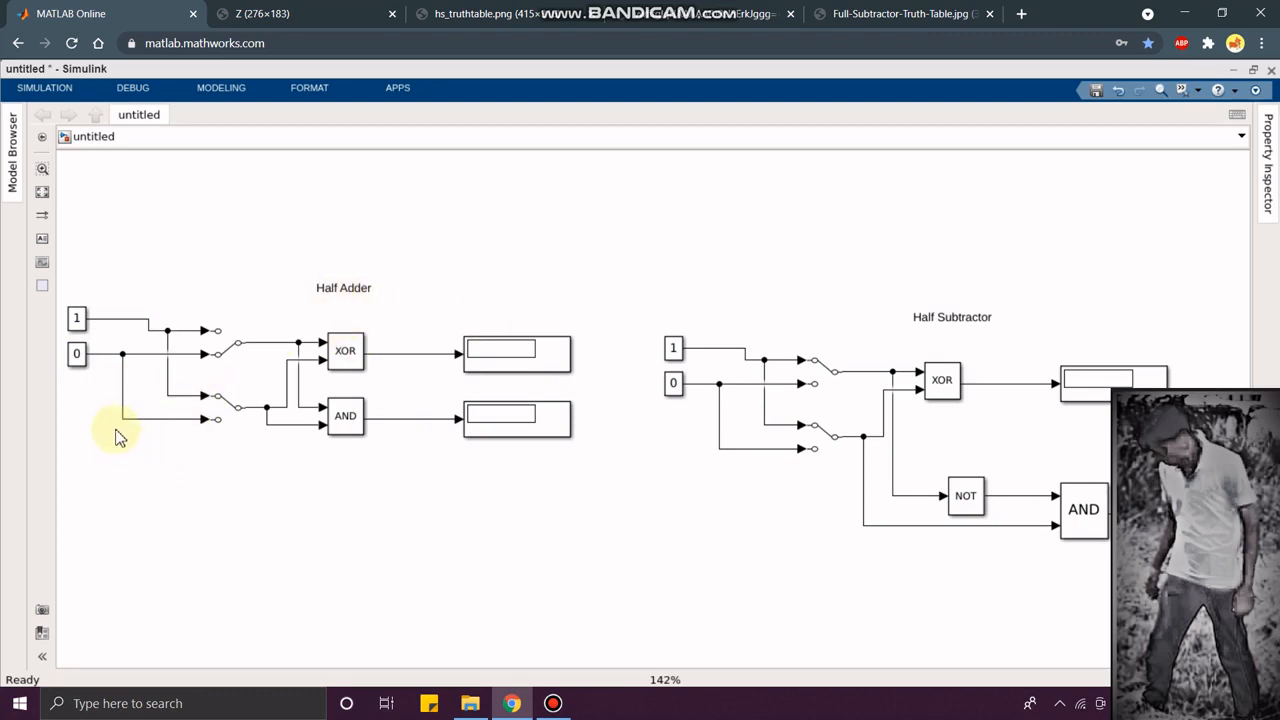
mouse_move(538, 367)
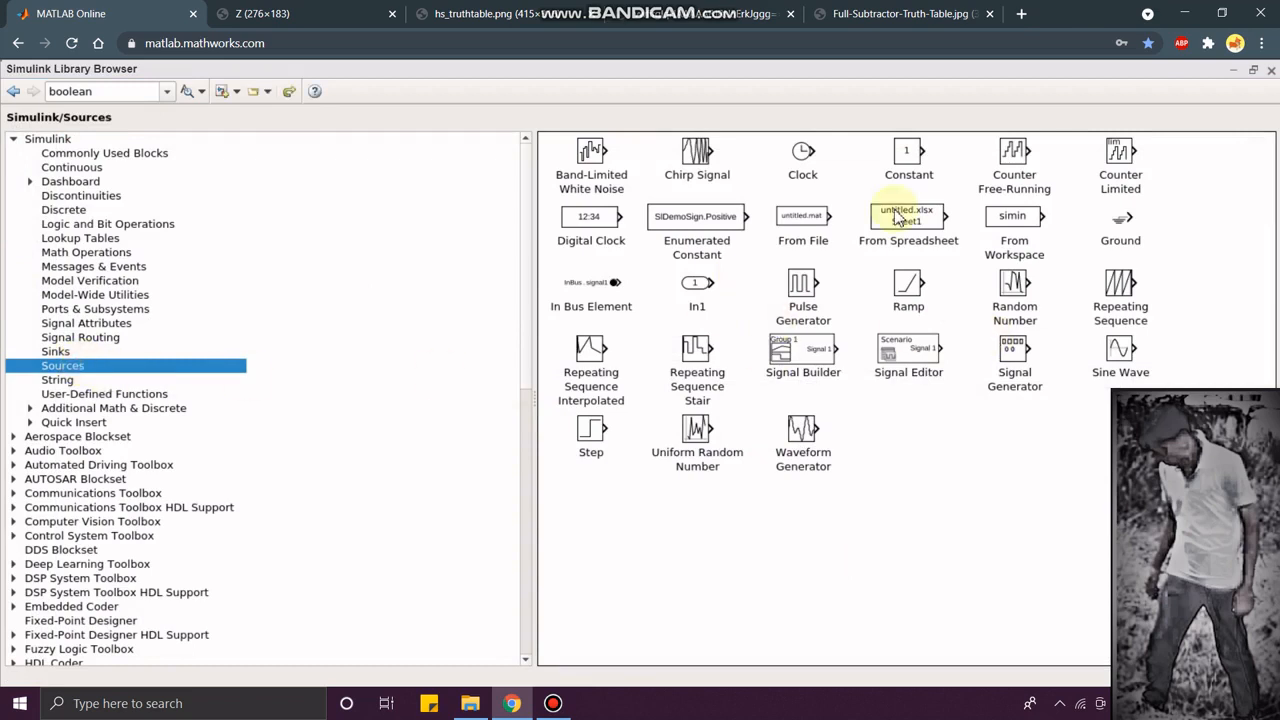
mouse_move(1095, 103)
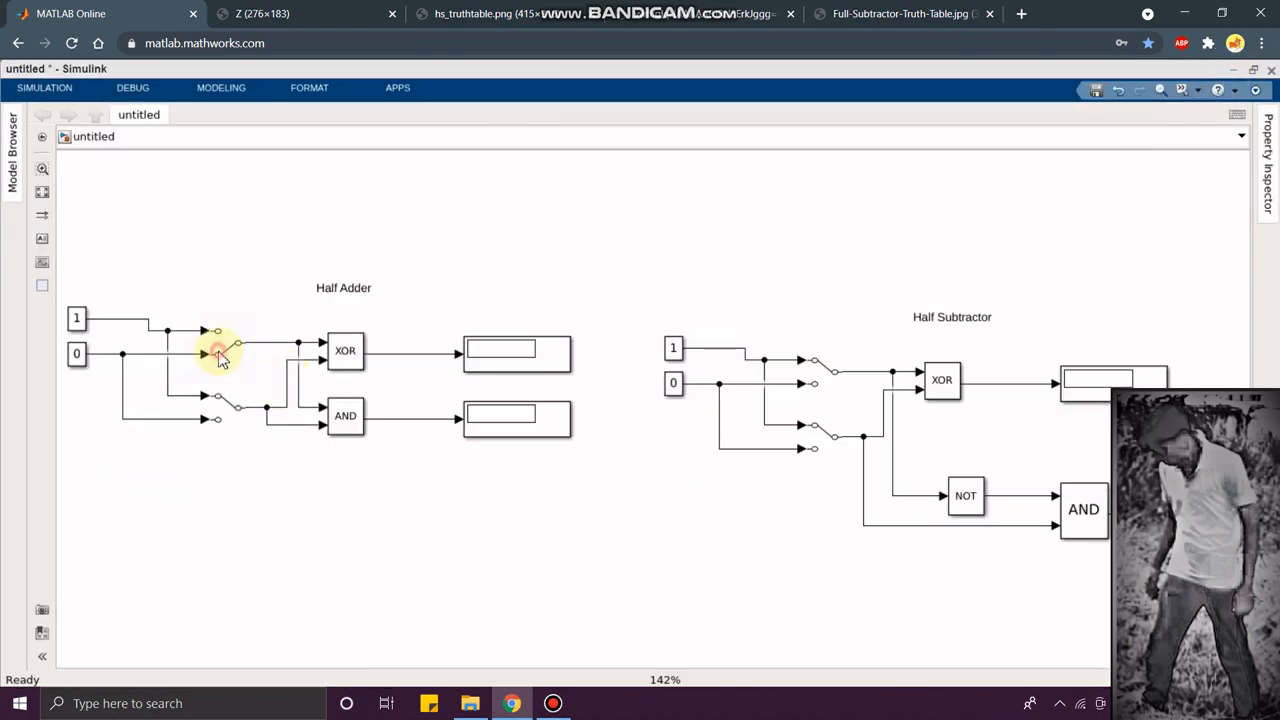
left_click(227, 345)
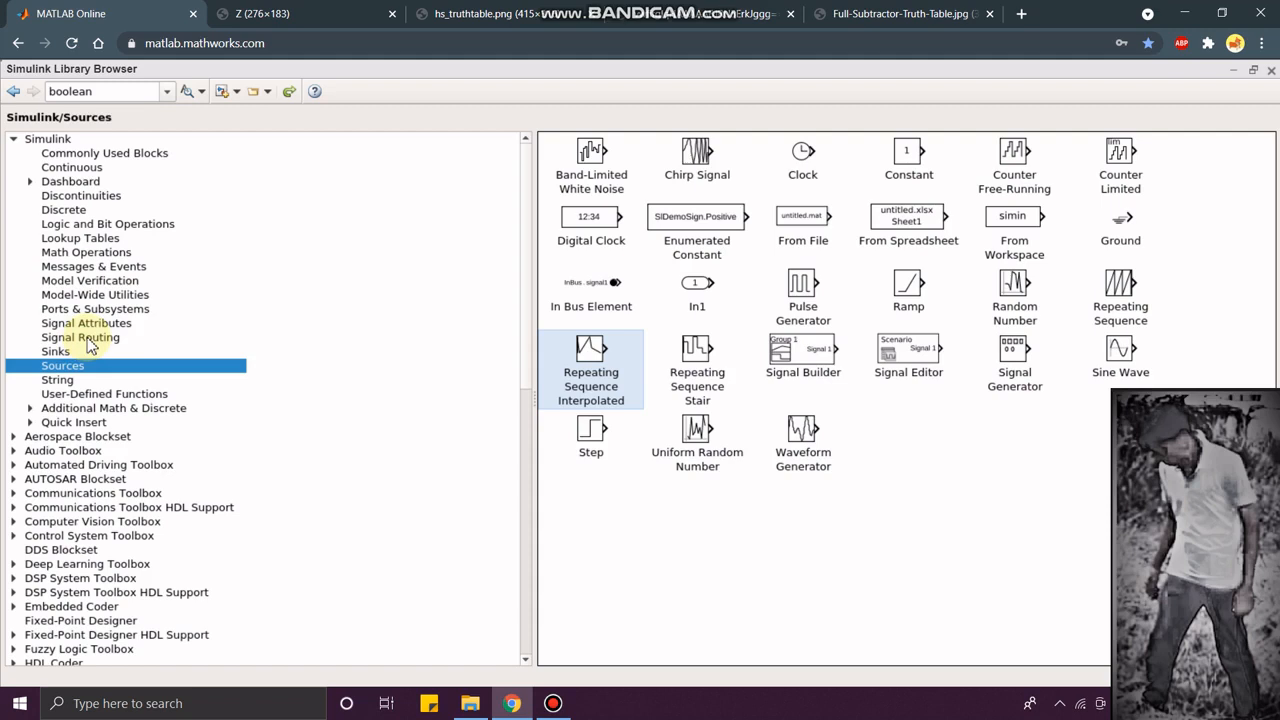
left_click(80, 337)
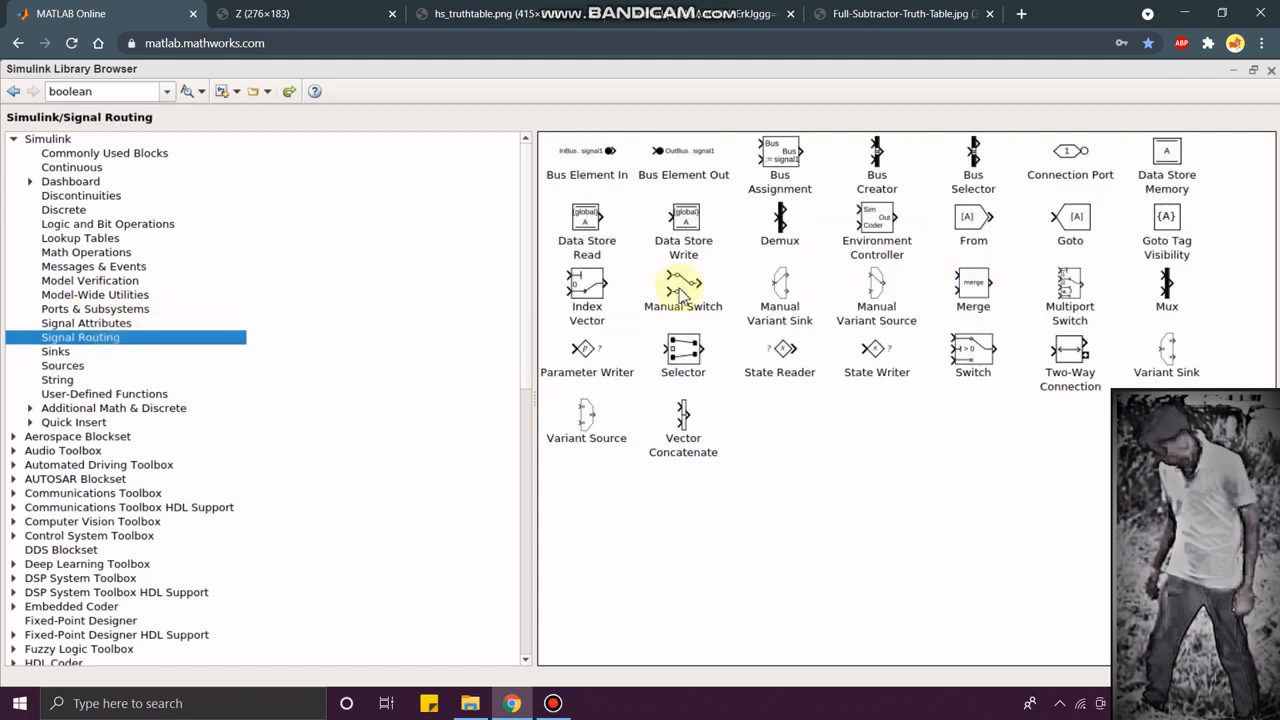
mouse_move(710, 318)
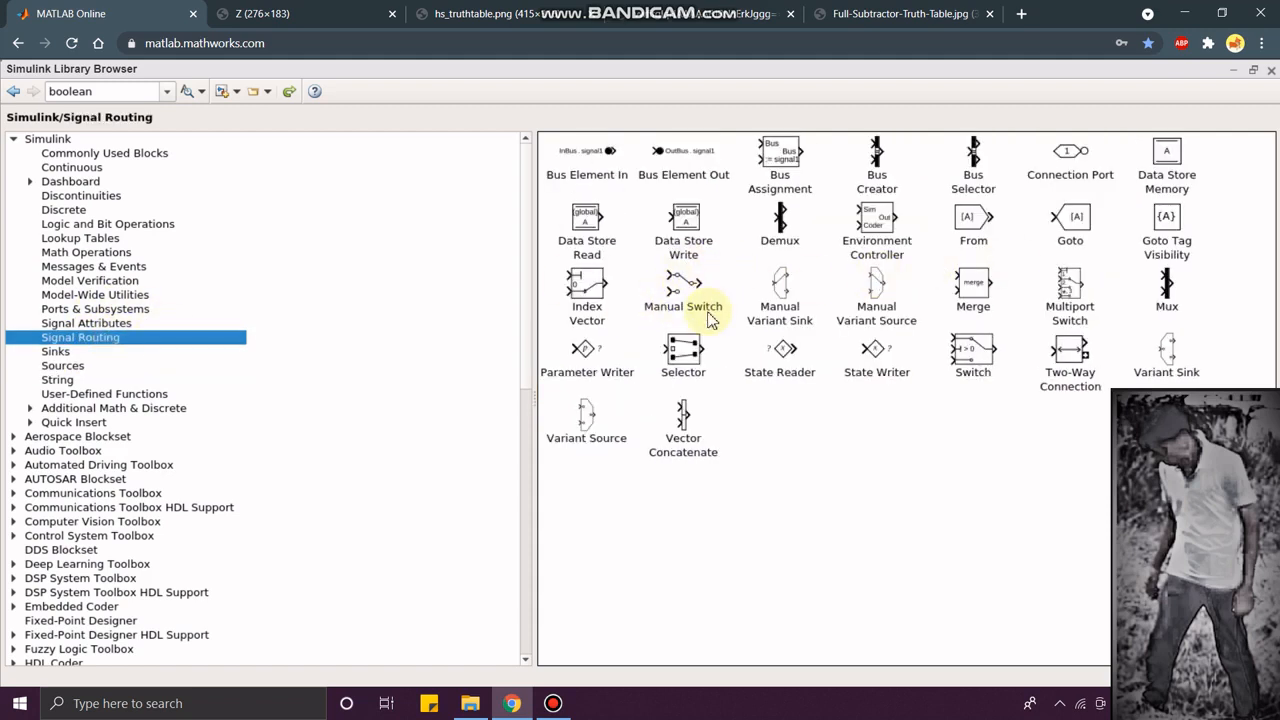
mouse_move(683, 290)
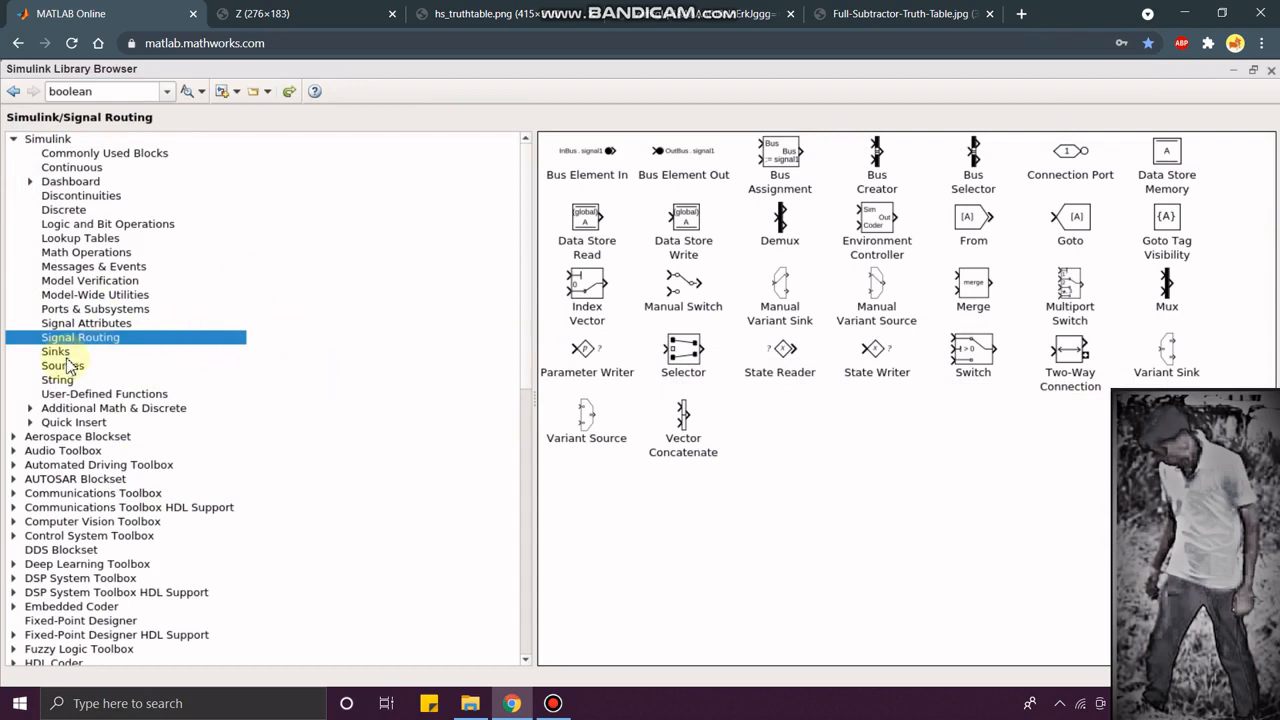
left_click(55, 351)
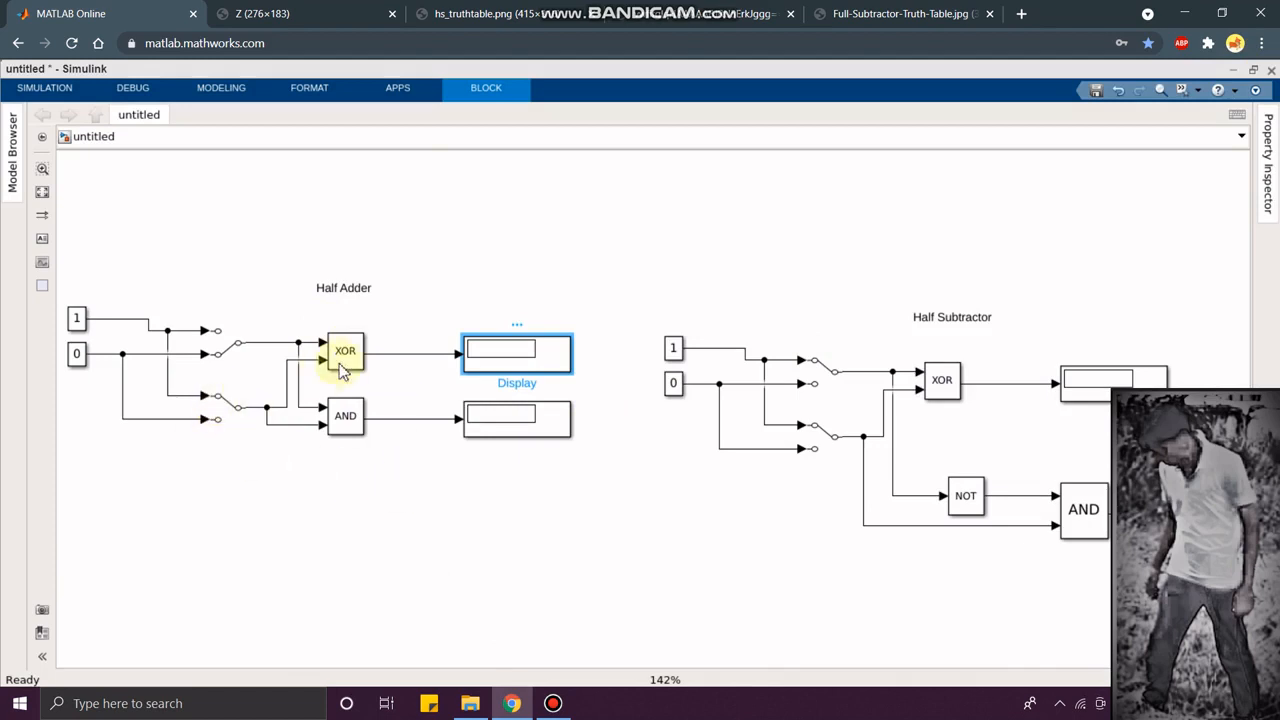
mouse_move(352, 283)
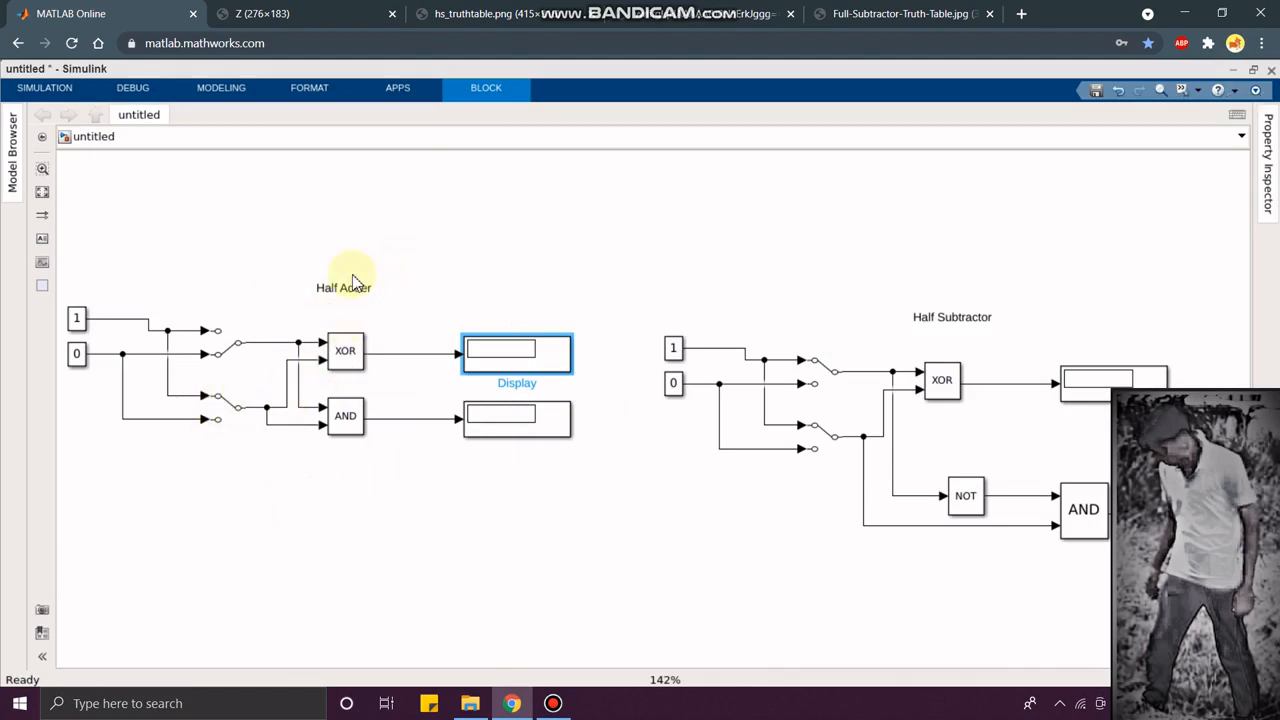
Step: Deselect the Display block and run the model with a 10.0 stop time
left_click(985, 320)
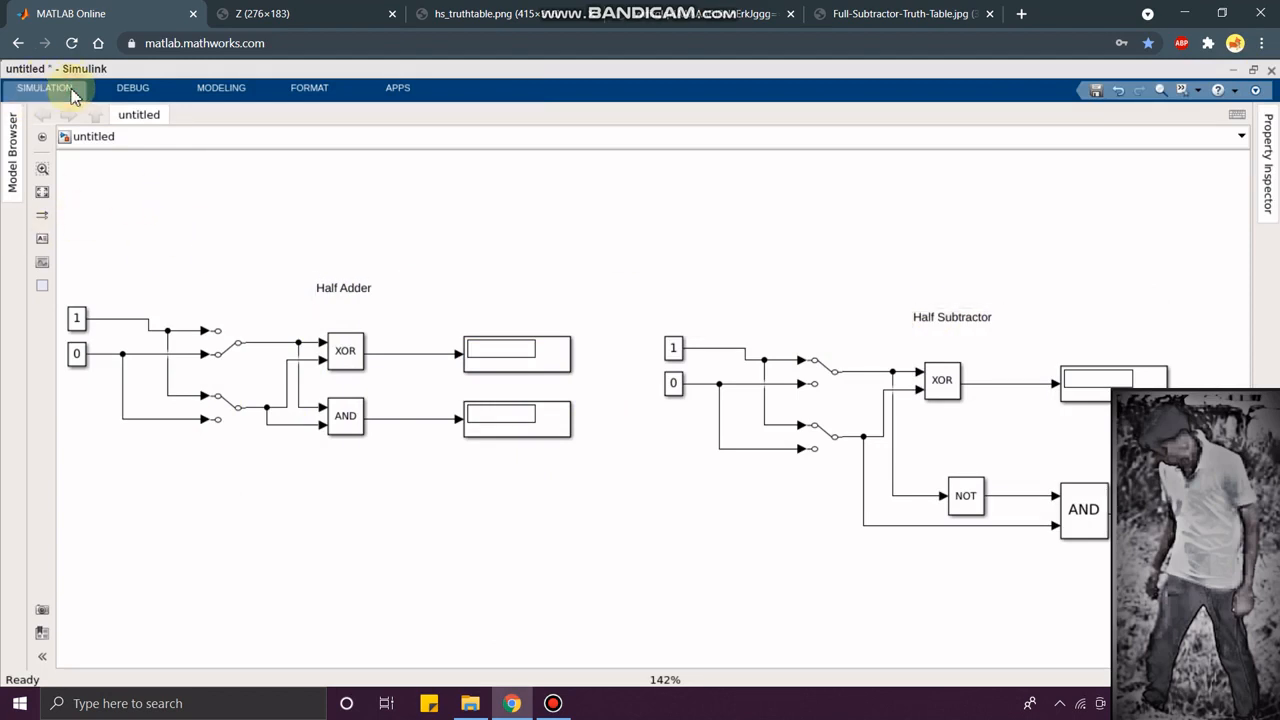
left_click(44, 87)
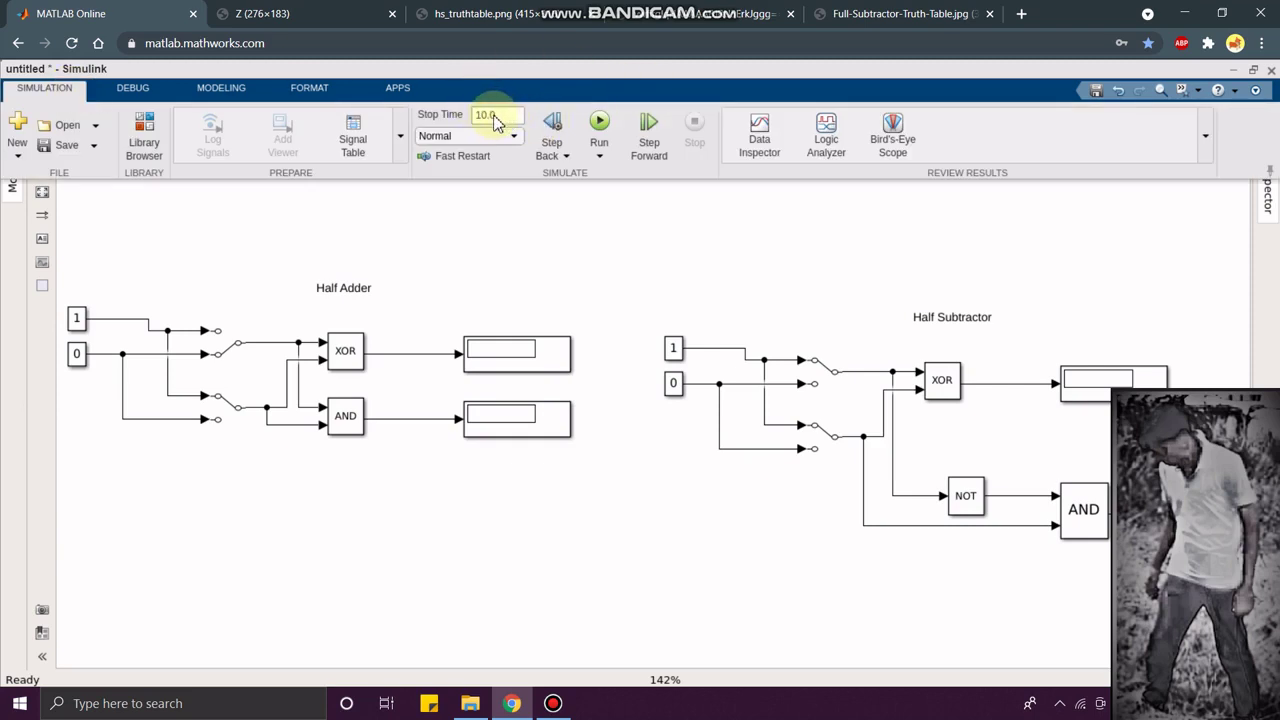
mouse_move(505, 120)
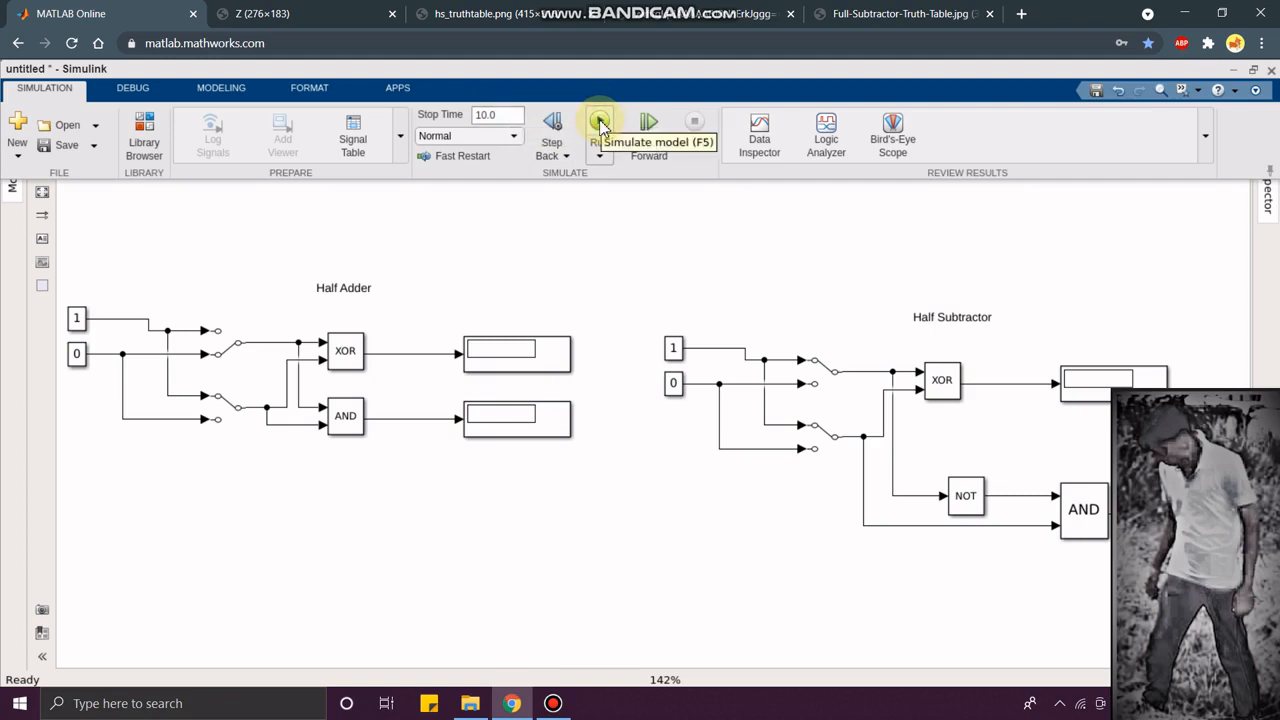
left_click(599, 122)
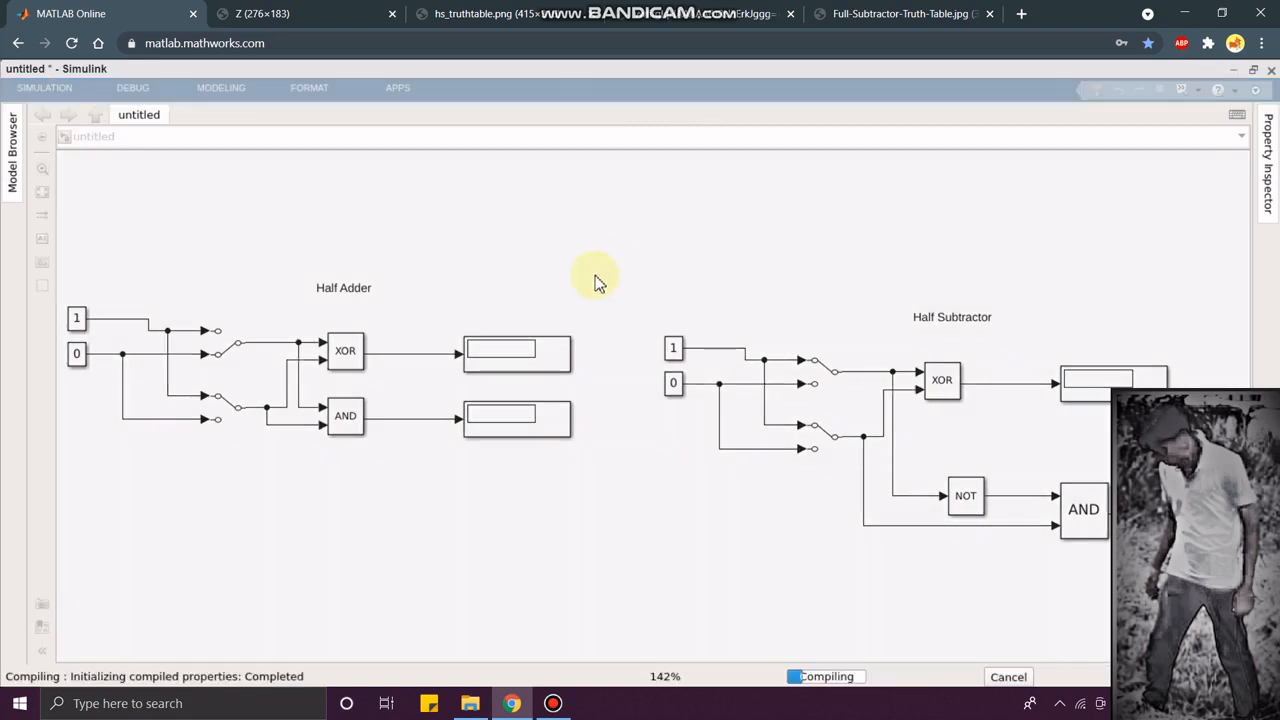
mouse_move(332, 500)
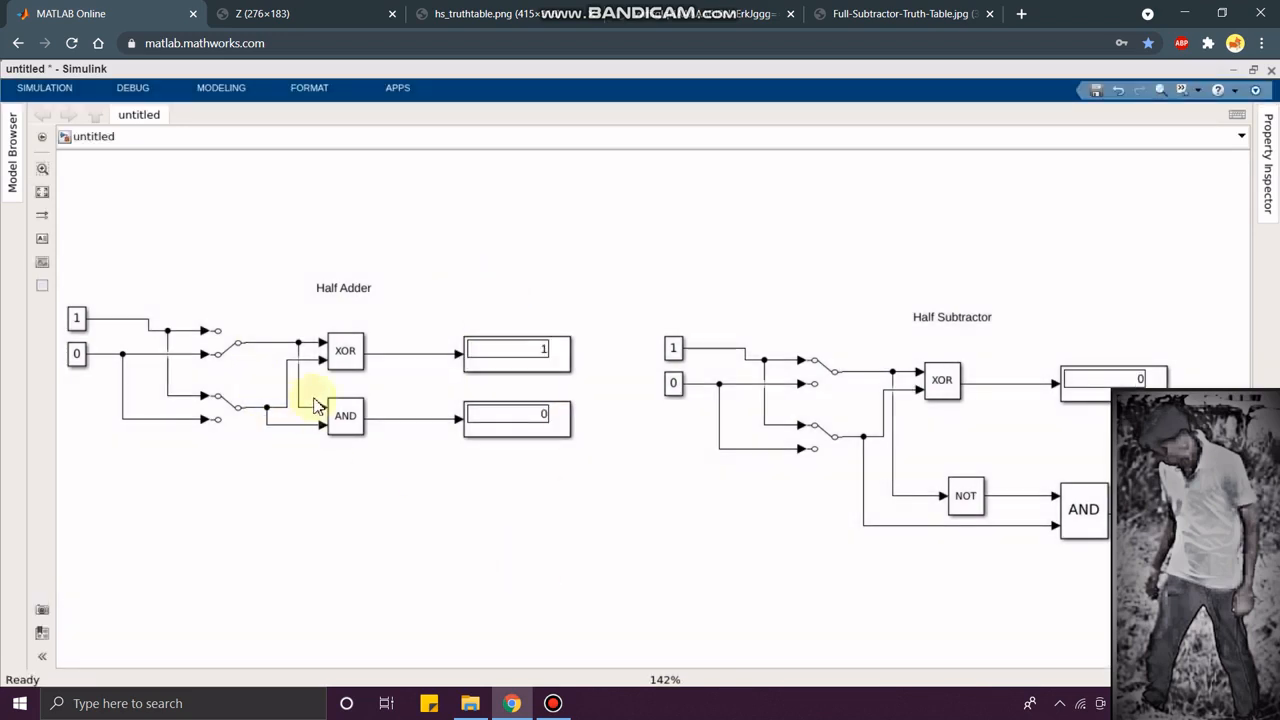
mouse_move(240, 335)
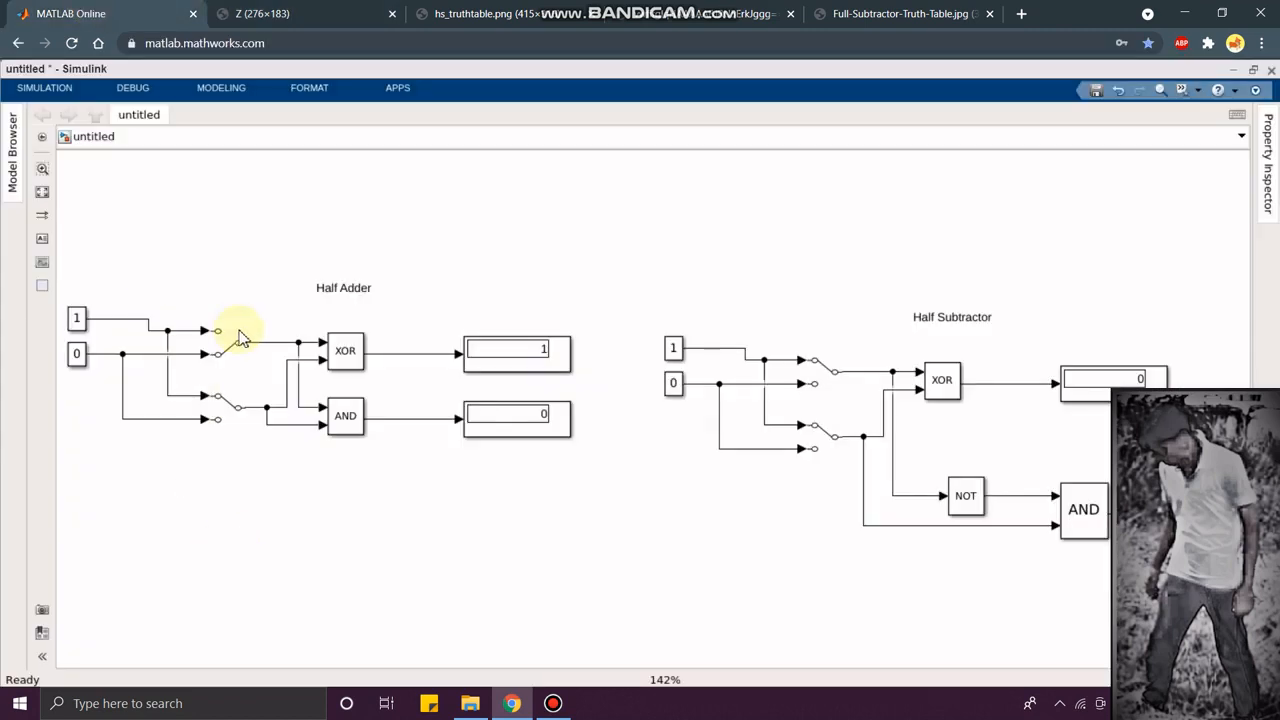
Step: Switch to the browser tab showing the half adder Sum/Carry truth table
left_click(220, 345)
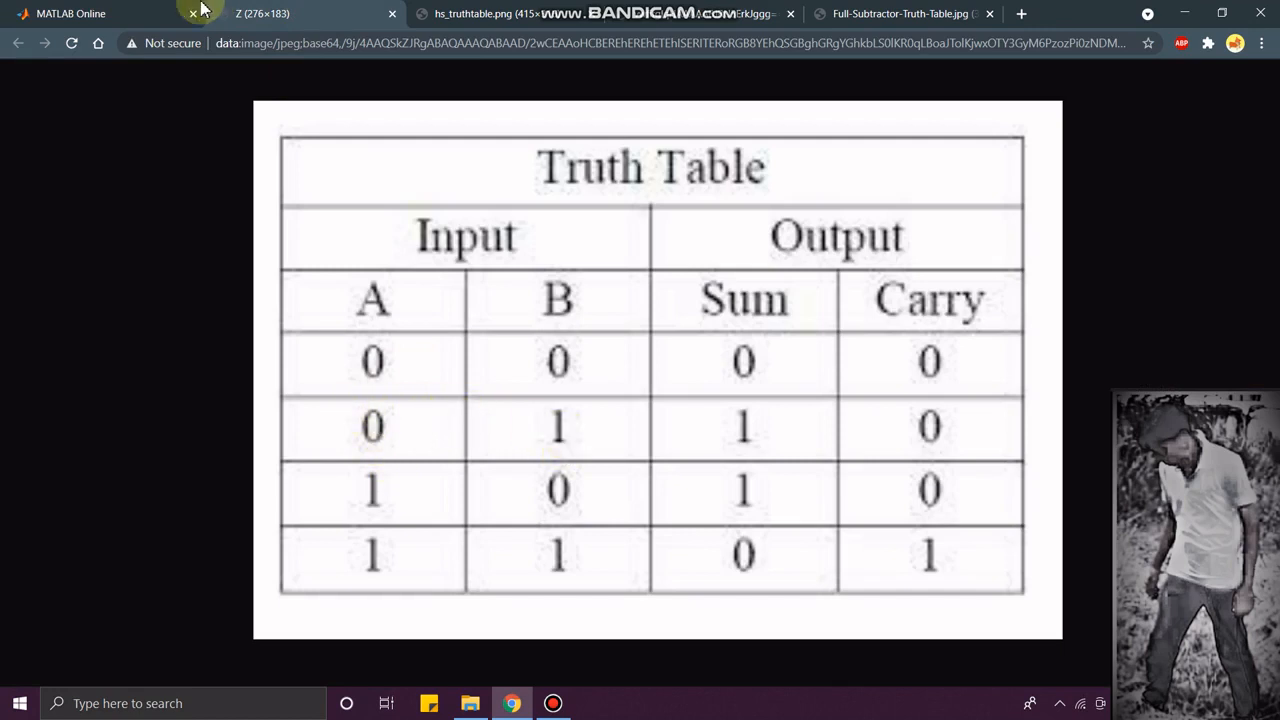
Step: Read the half circuit displays, view the hs_truthtable Diff/Borrow table, and return to Simulink
left_click(70, 13)
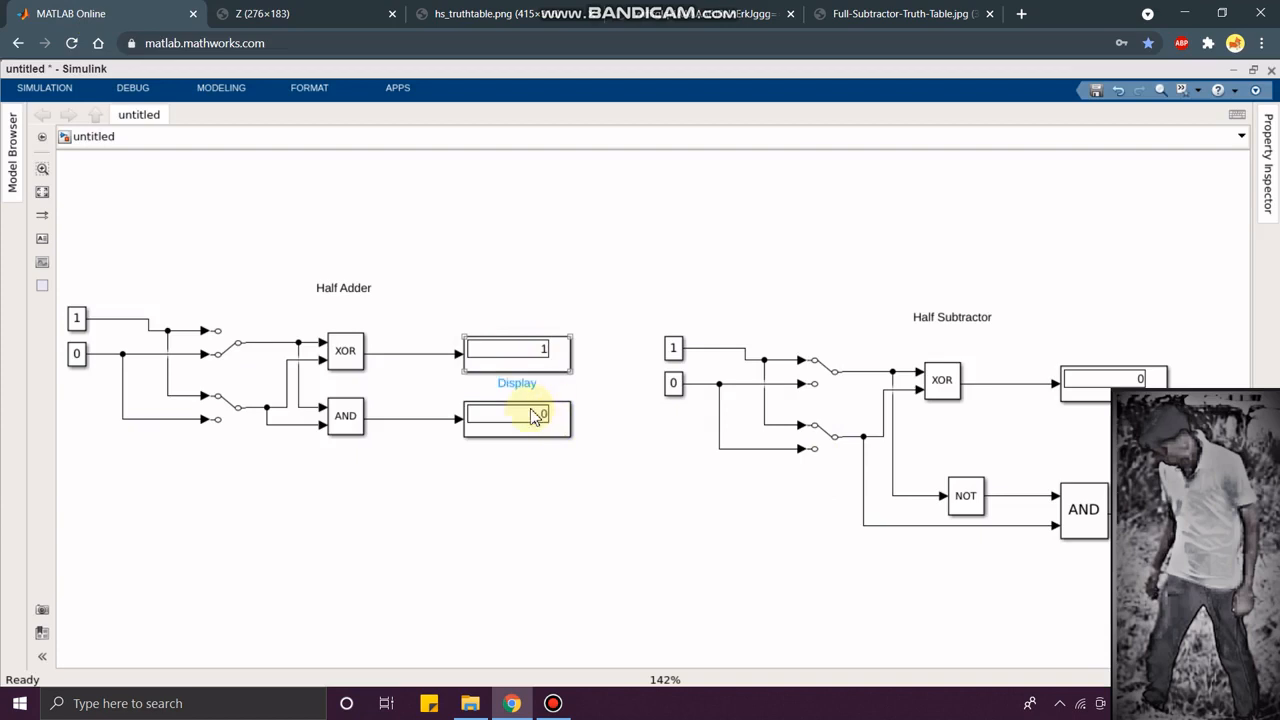
left_click(517, 415)
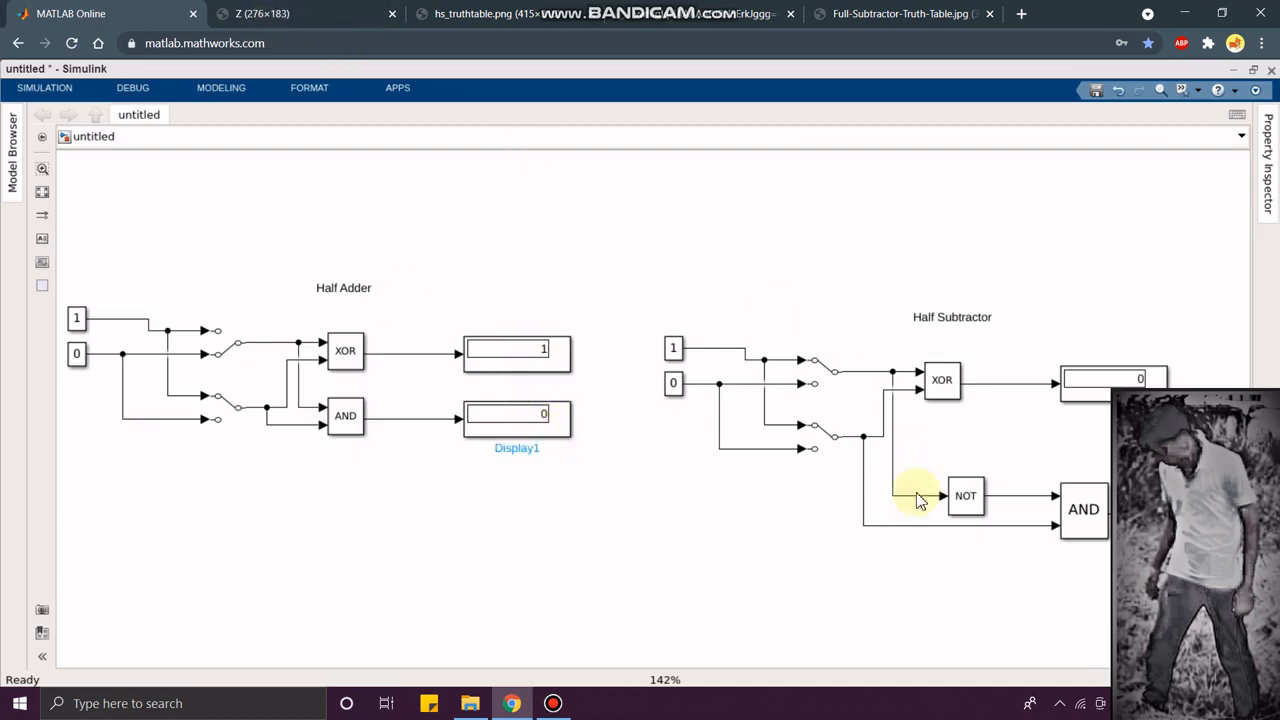
mouse_move(640, 460)
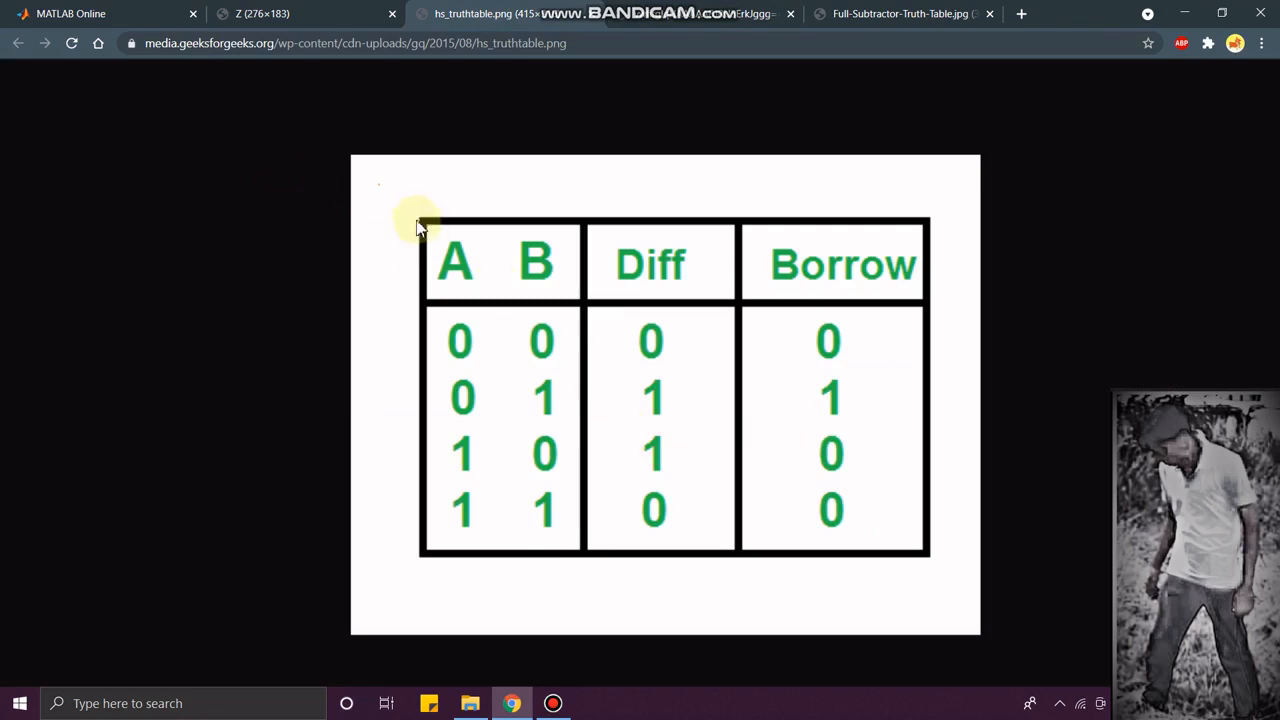
mouse_move(546, 495)
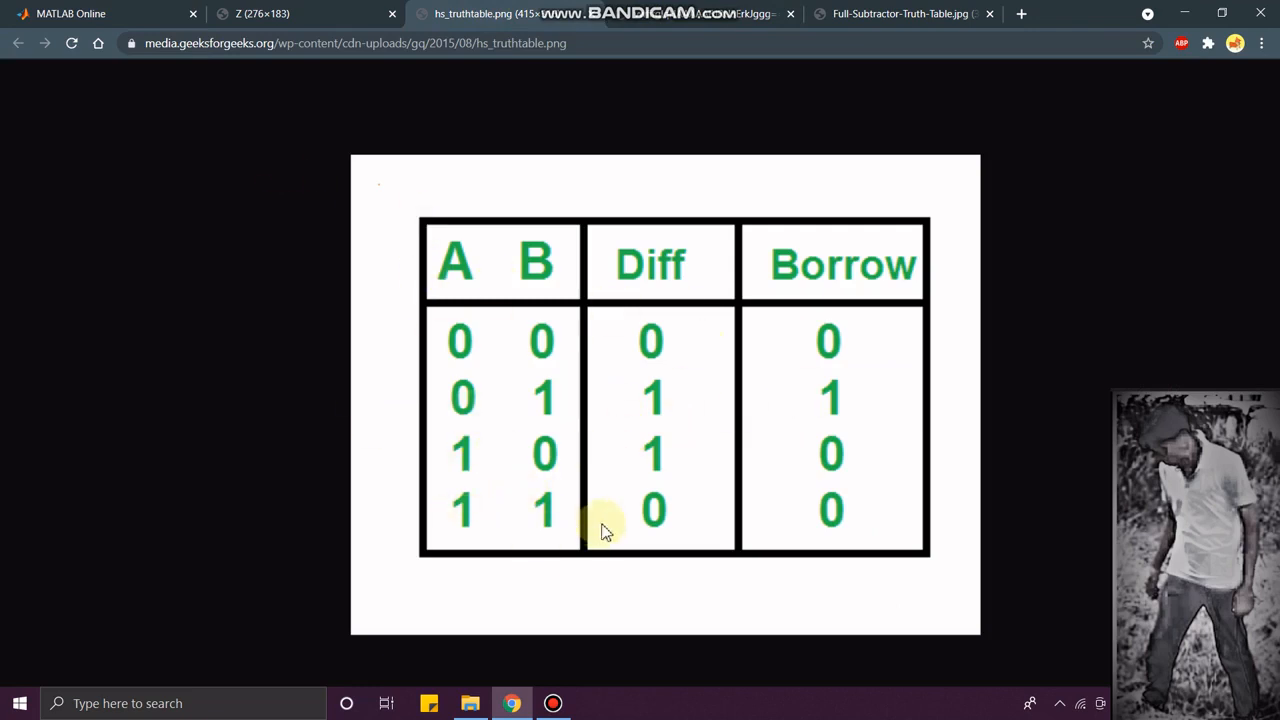
mouse_move(370, 352)
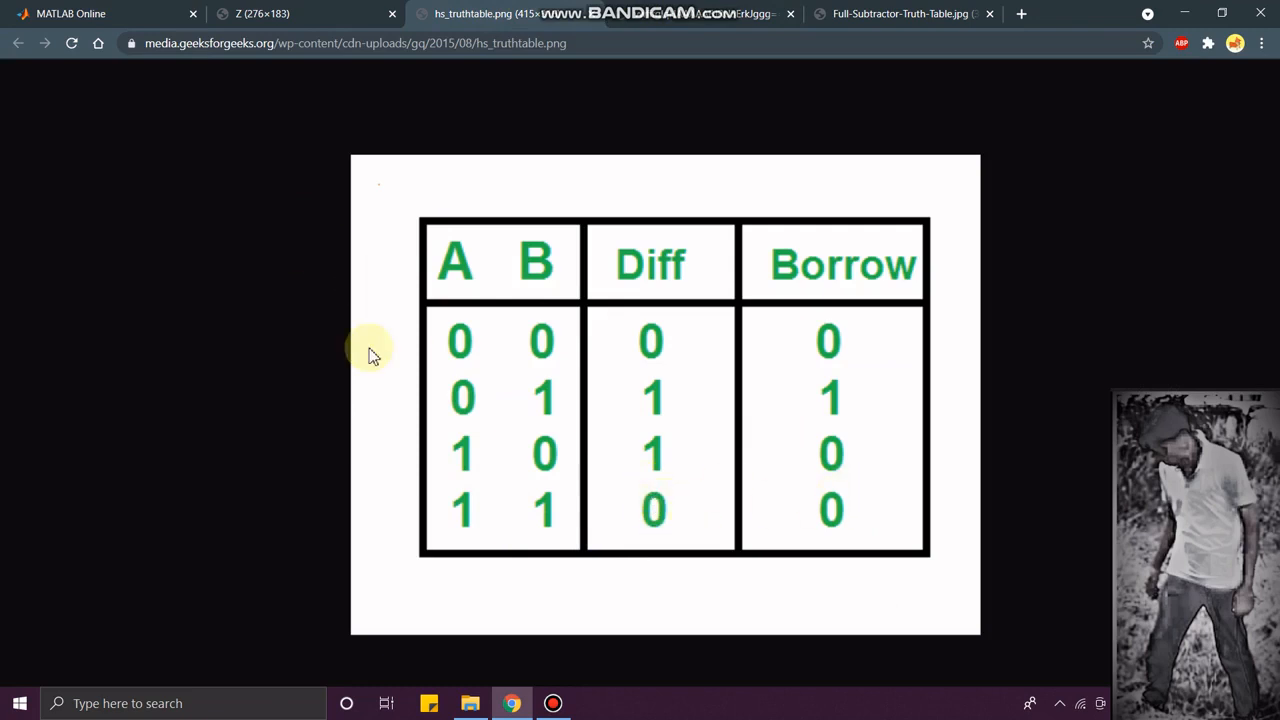
left_click(70, 13)
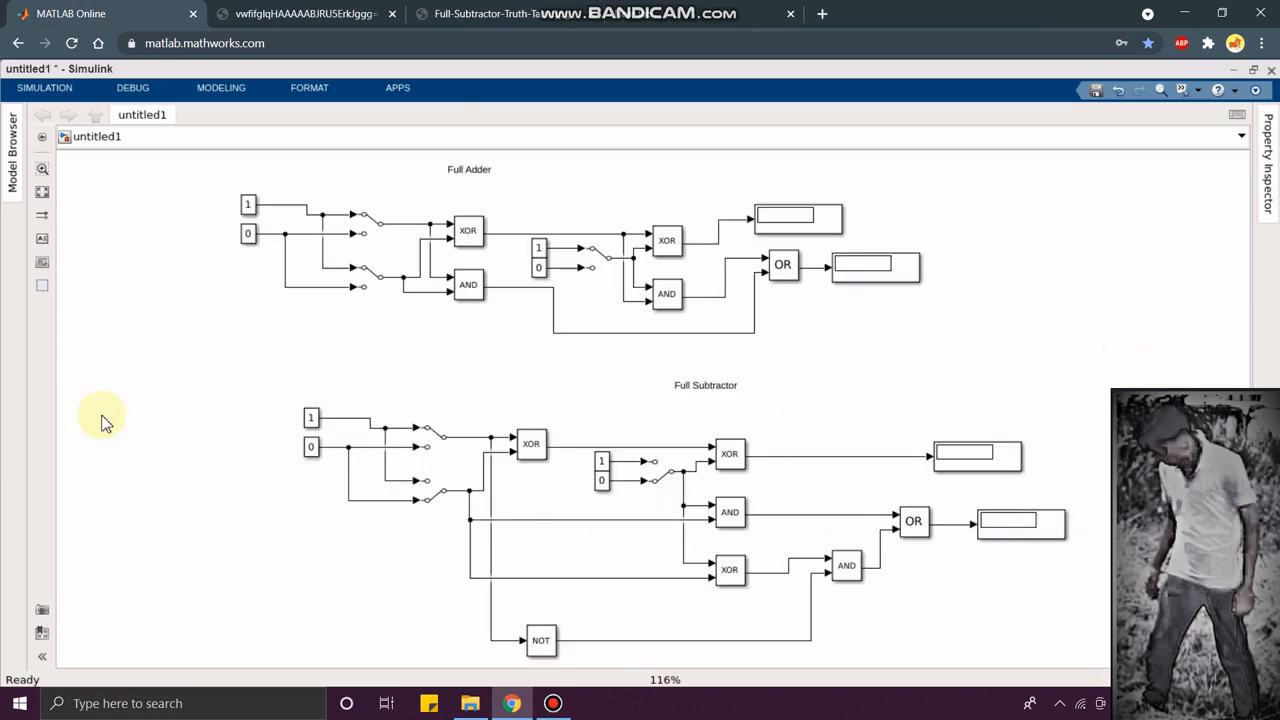
mouse_move(175, 278)
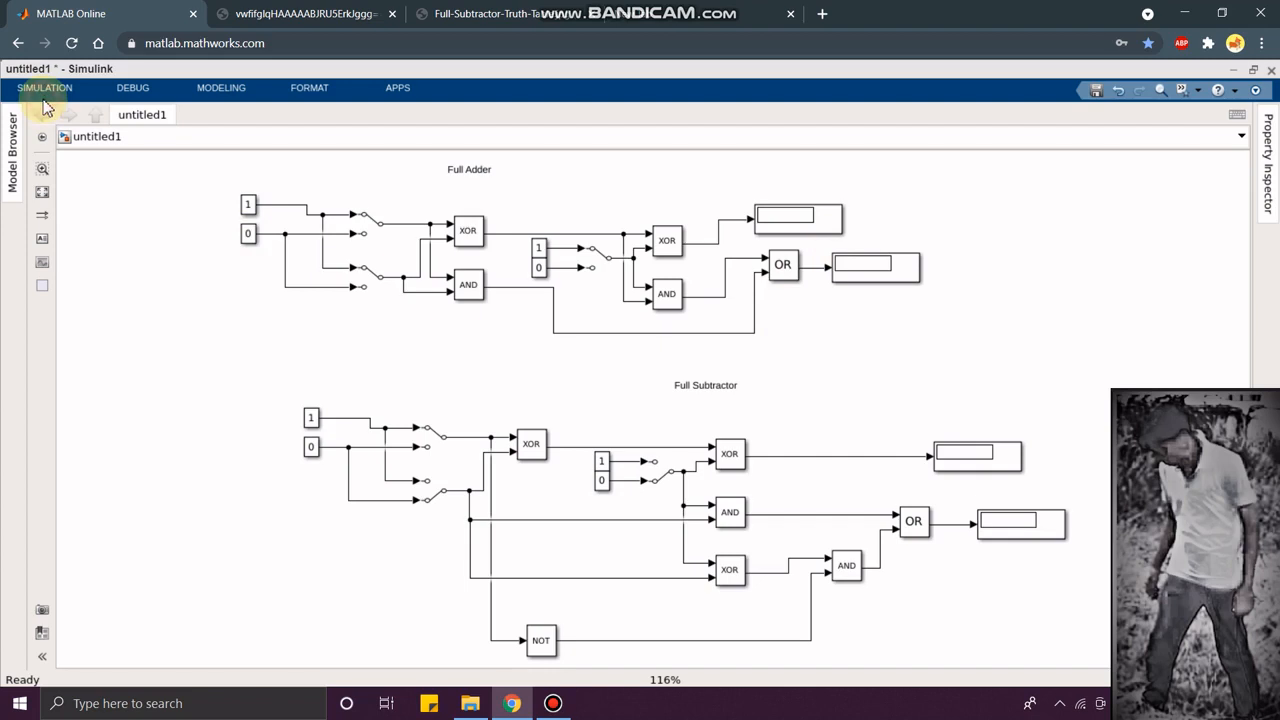
mouse_move(44, 95)
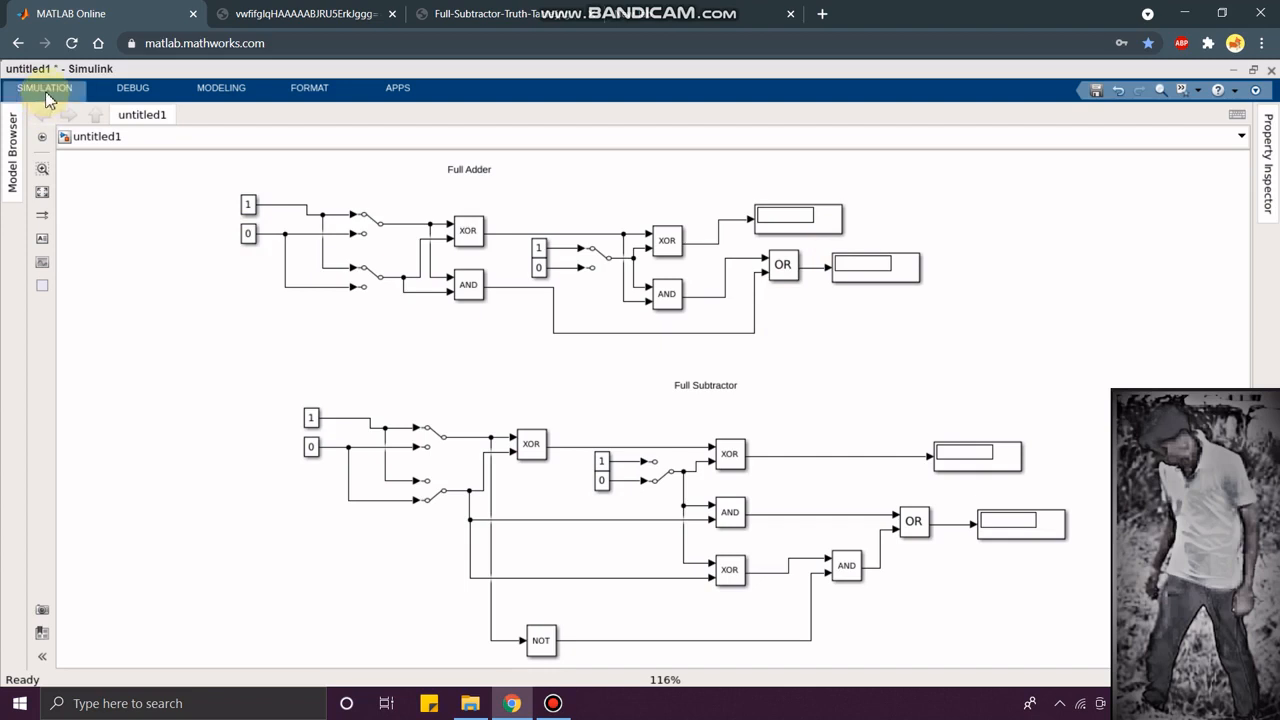
Step: Show the SIMULATION toolstrip for the full adder/subtractor model, stop time 10.0
left_click(44, 88)
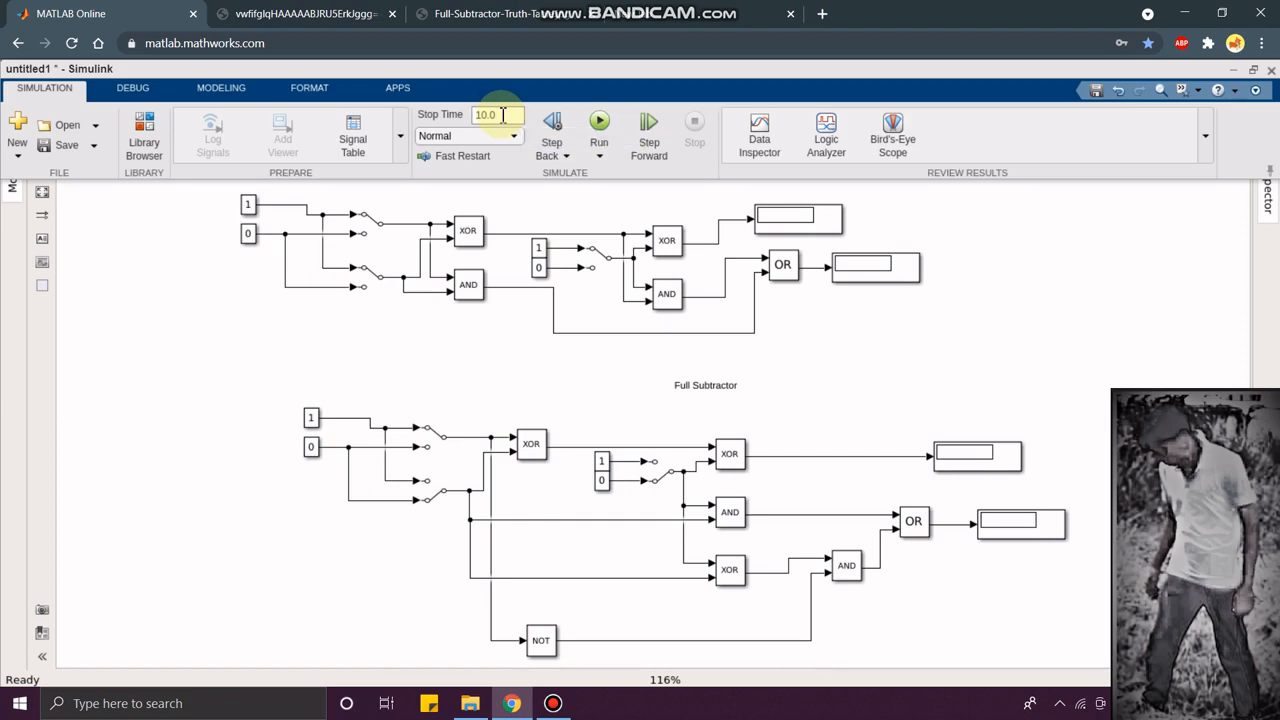
mouse_move(510, 114)
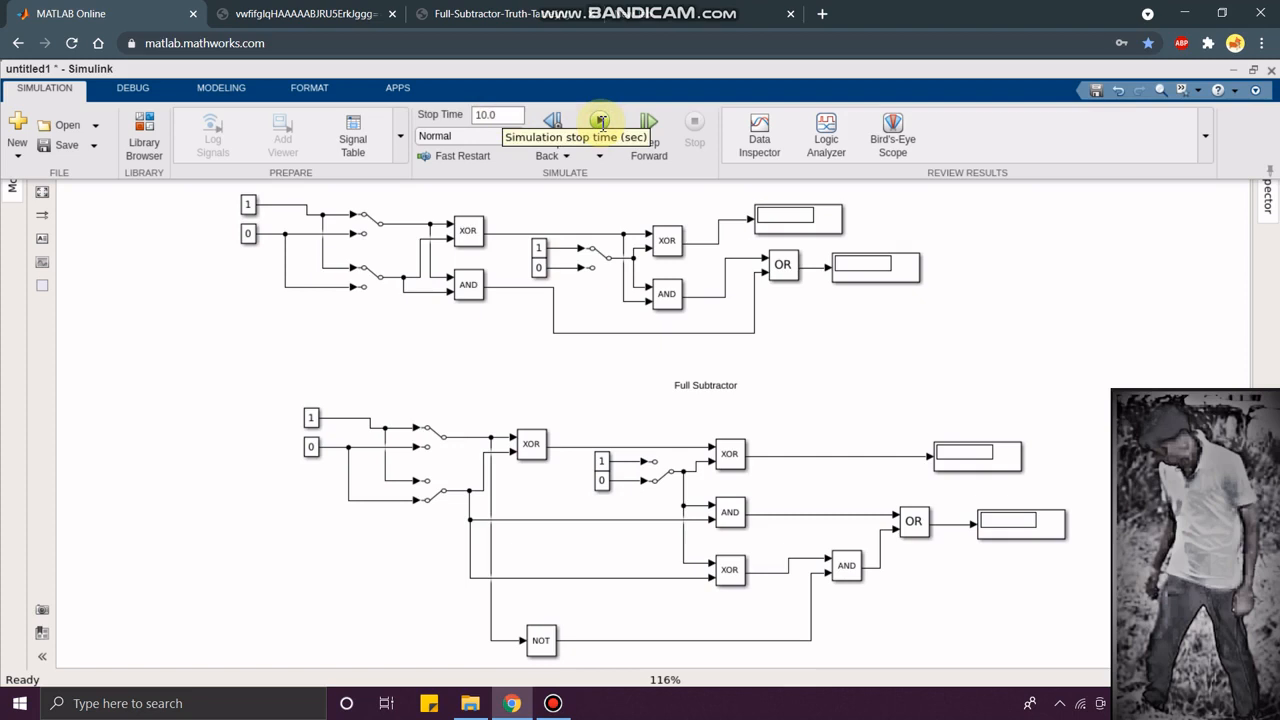
mouse_move(598, 122)
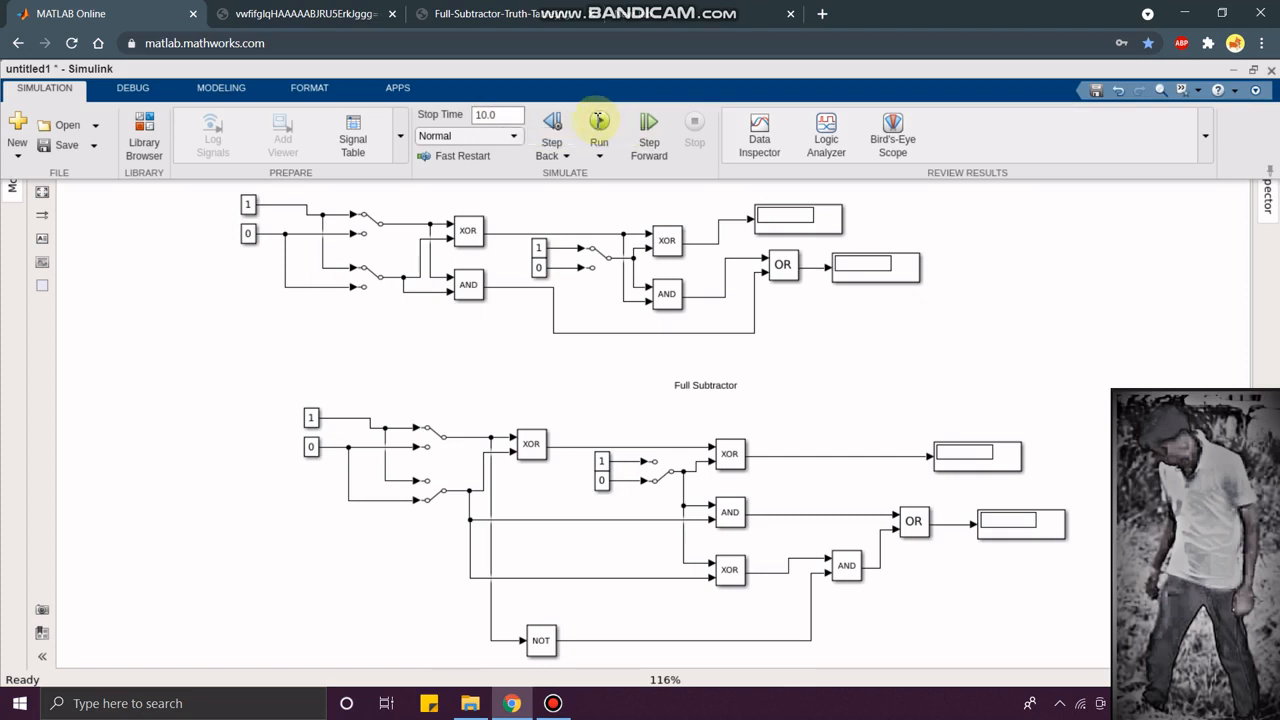
left_click(598, 120)
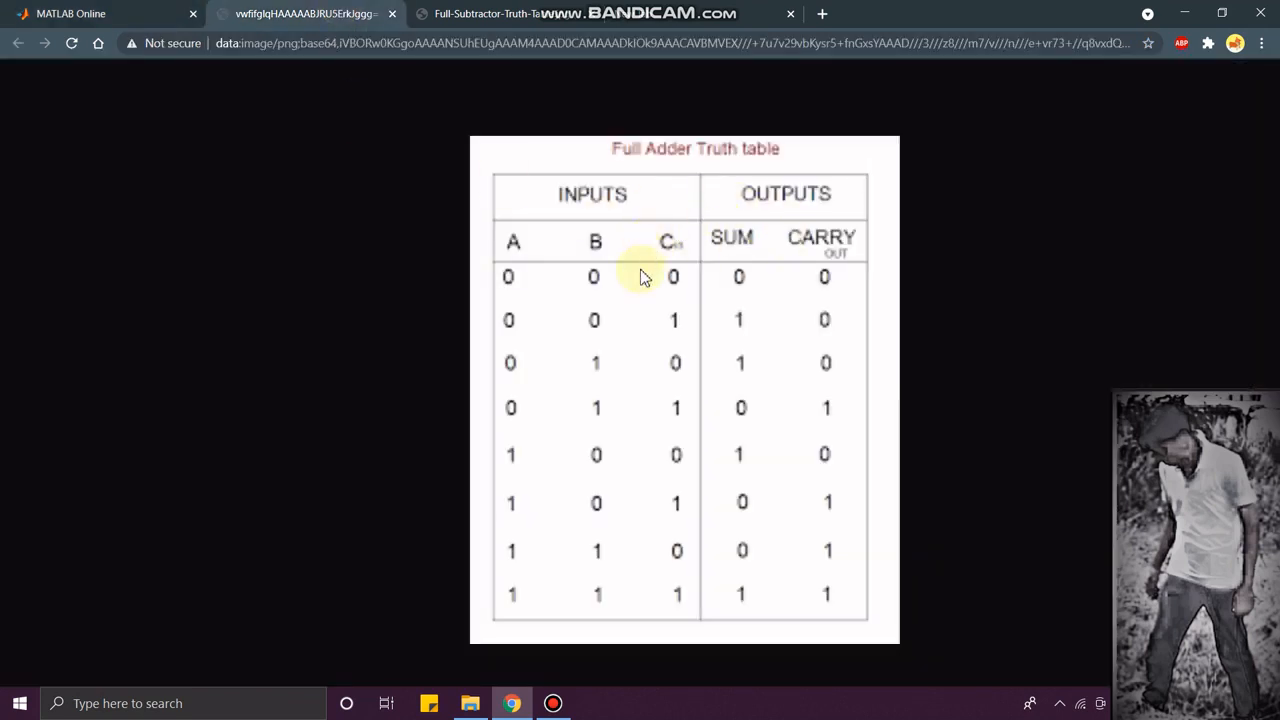
mouse_move(742, 595)
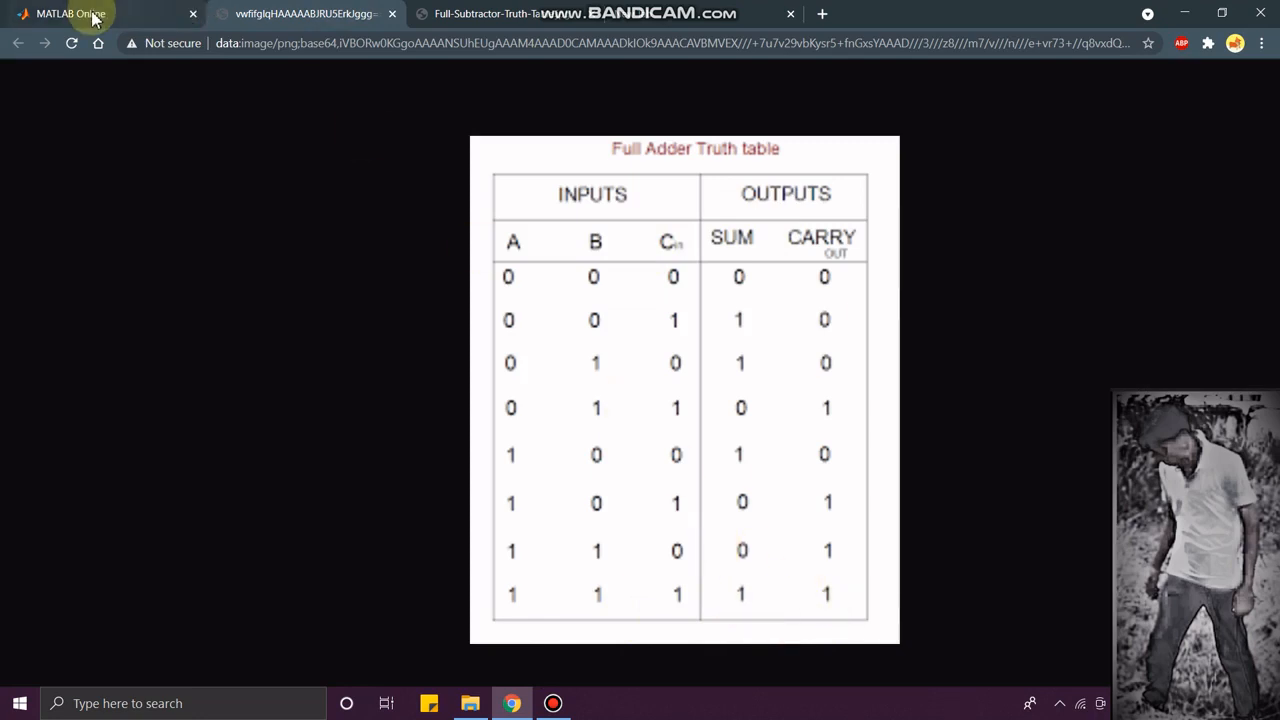
Step: Read the full adder/subtractor displays, checking them against the Difference/Borrow truth table
left_click(70, 13)
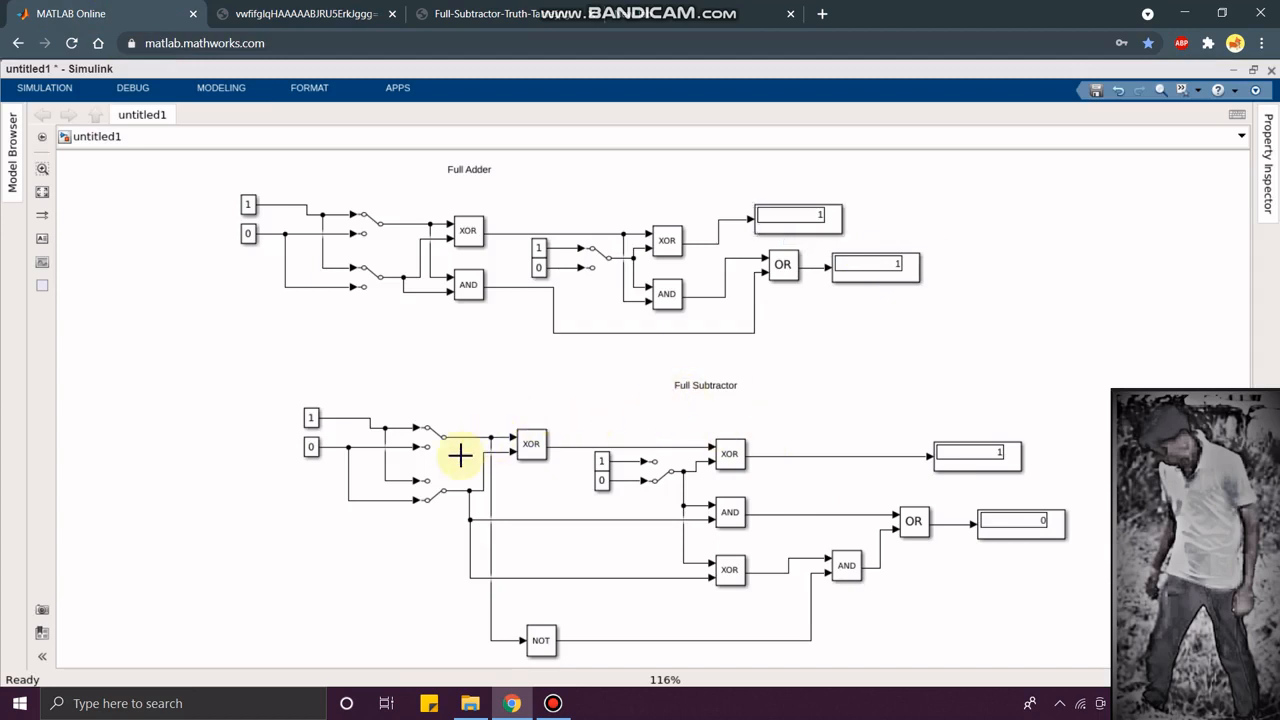
mouse_move(447, 447)
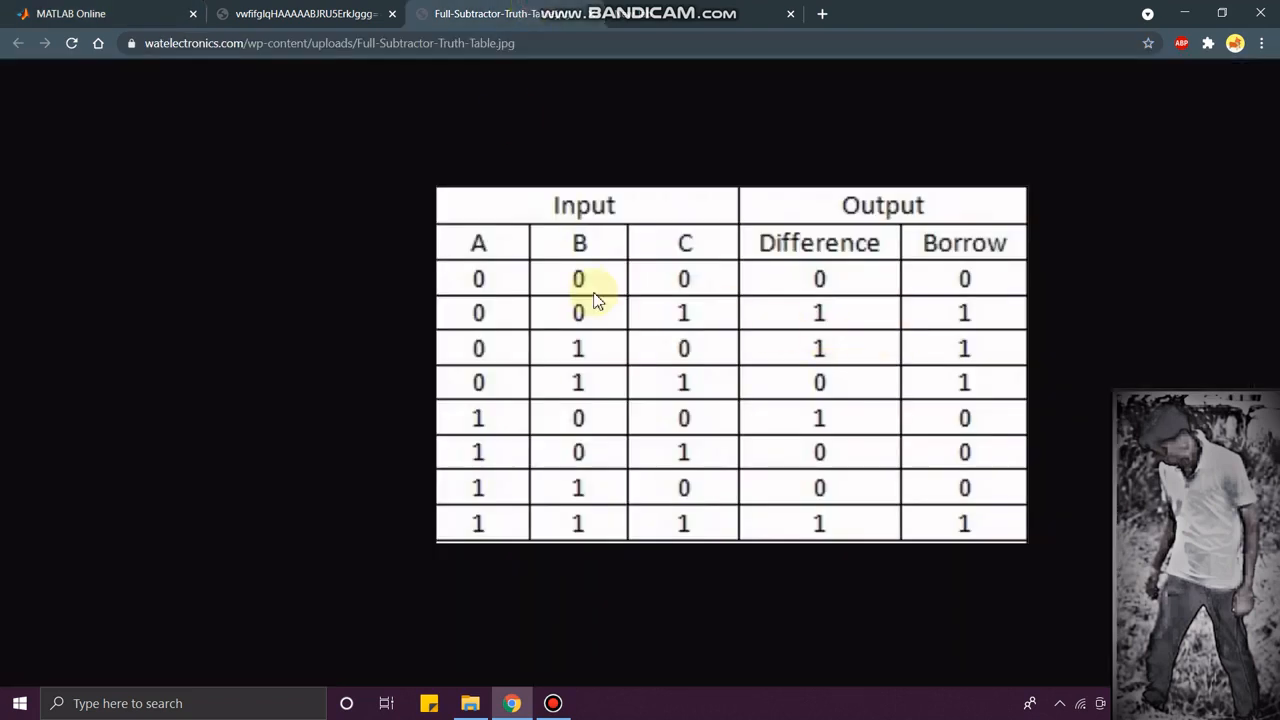
mouse_move(512, 490)
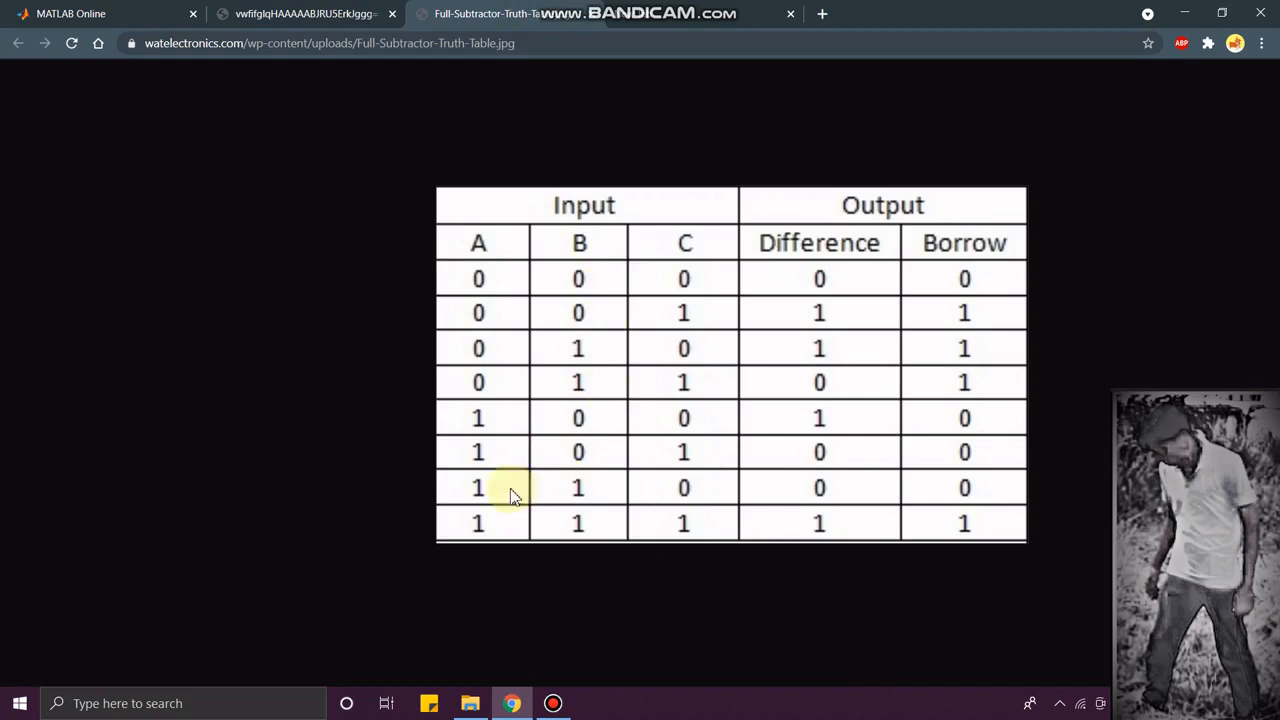
mouse_move(485, 195)
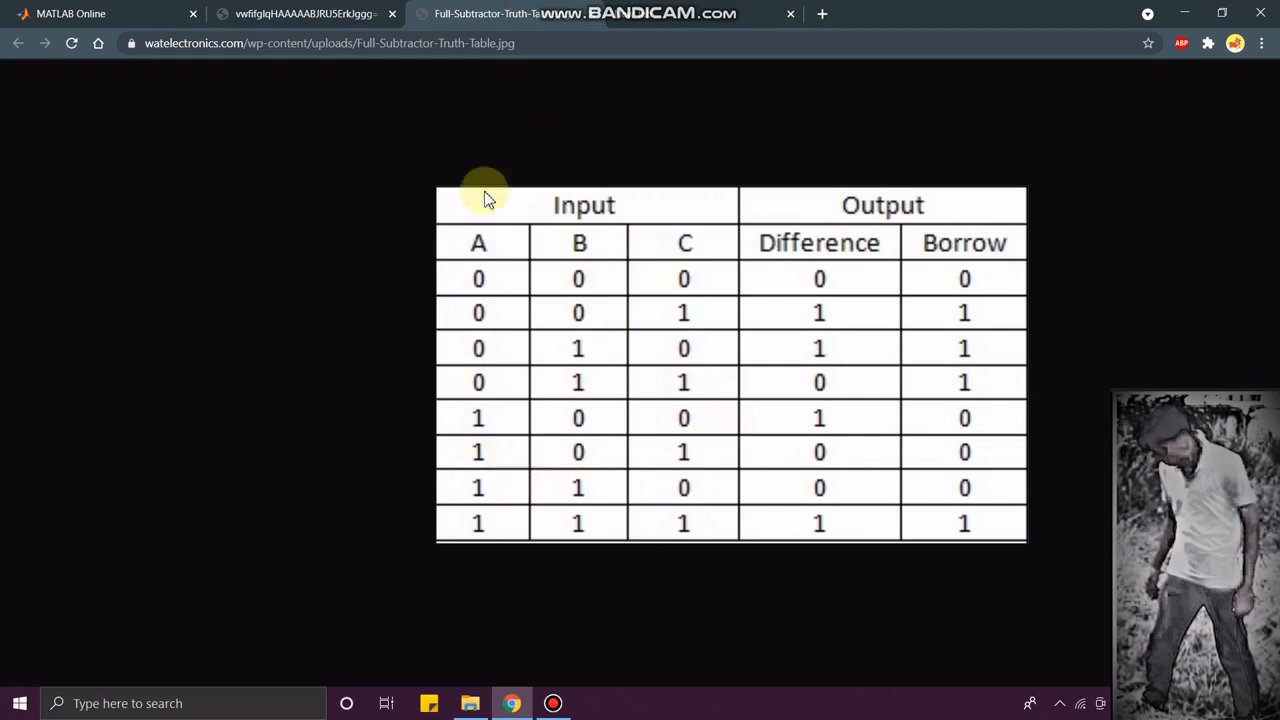
mouse_move(965, 418)
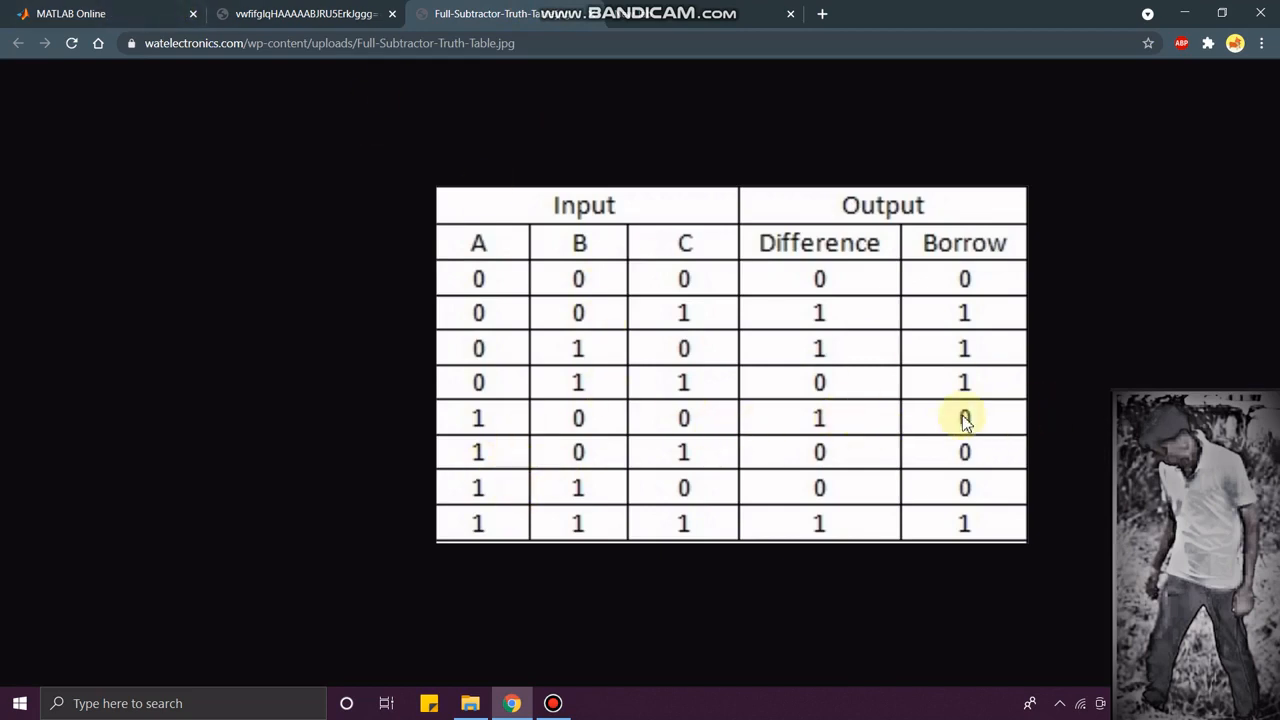
left_click(100, 13)
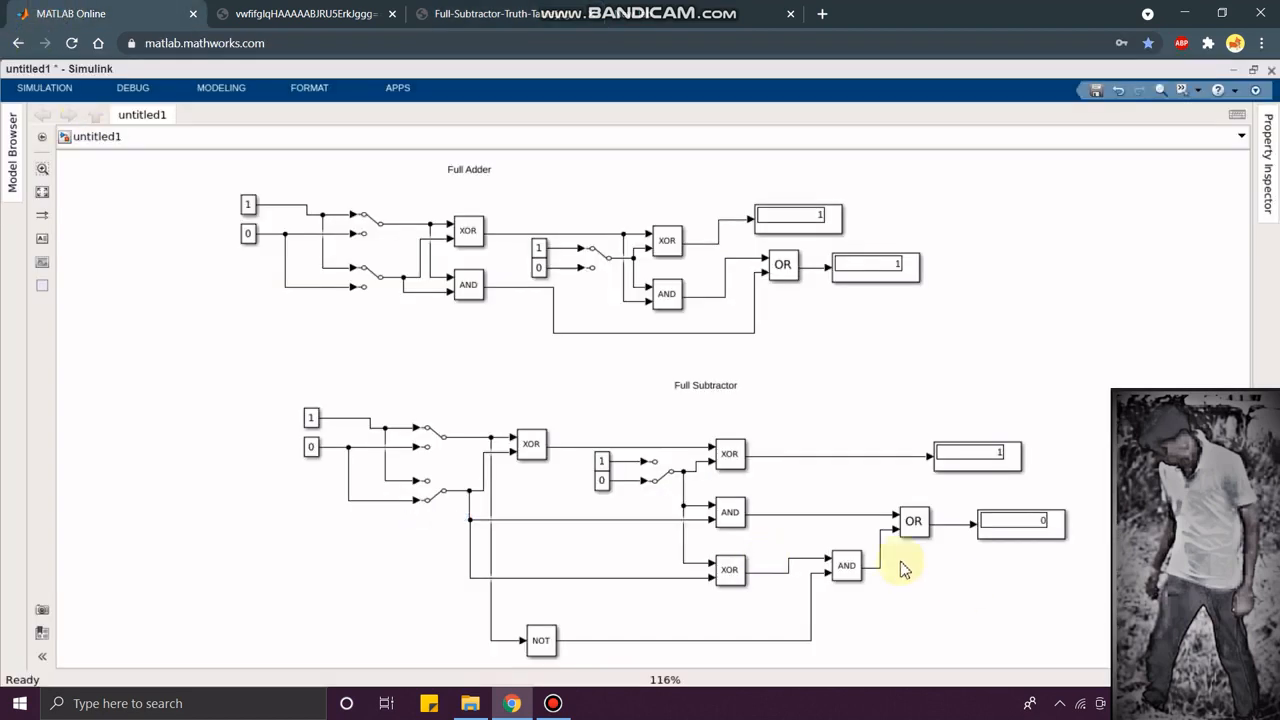